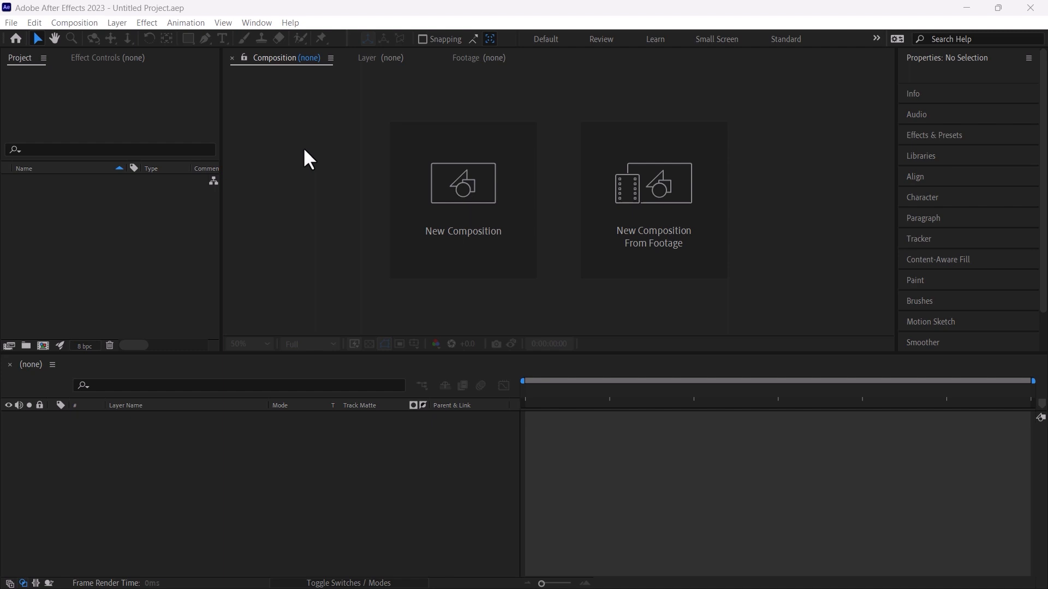
# Create composition 'Ink 1', 1920×1080, duration 0:02:17:00, with a white background colour.
pyautogui.click(463, 184)
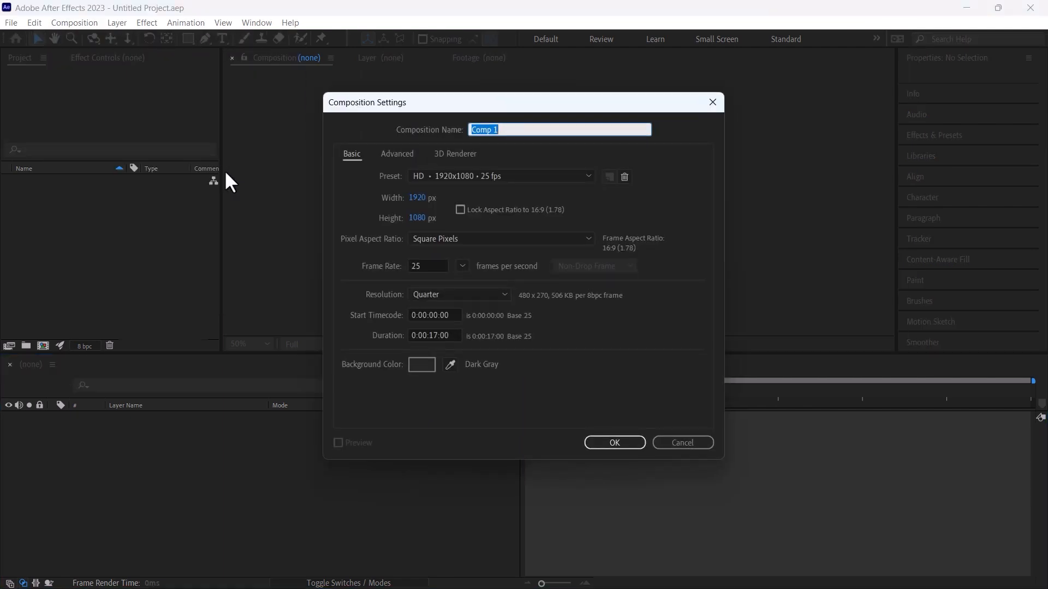
pyautogui.write('Ink 1')
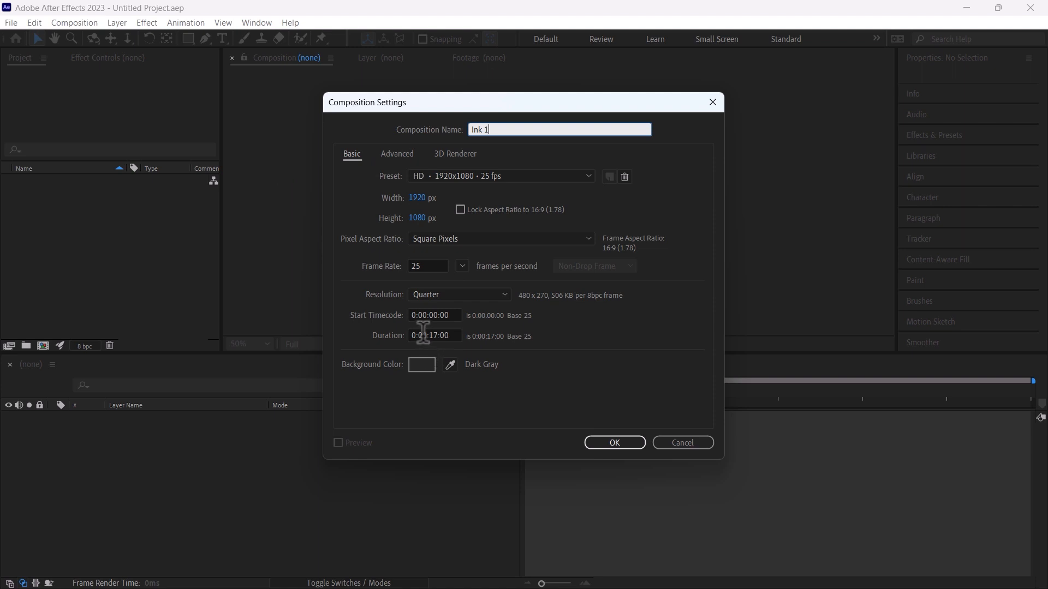
pyautogui.click(433, 335)
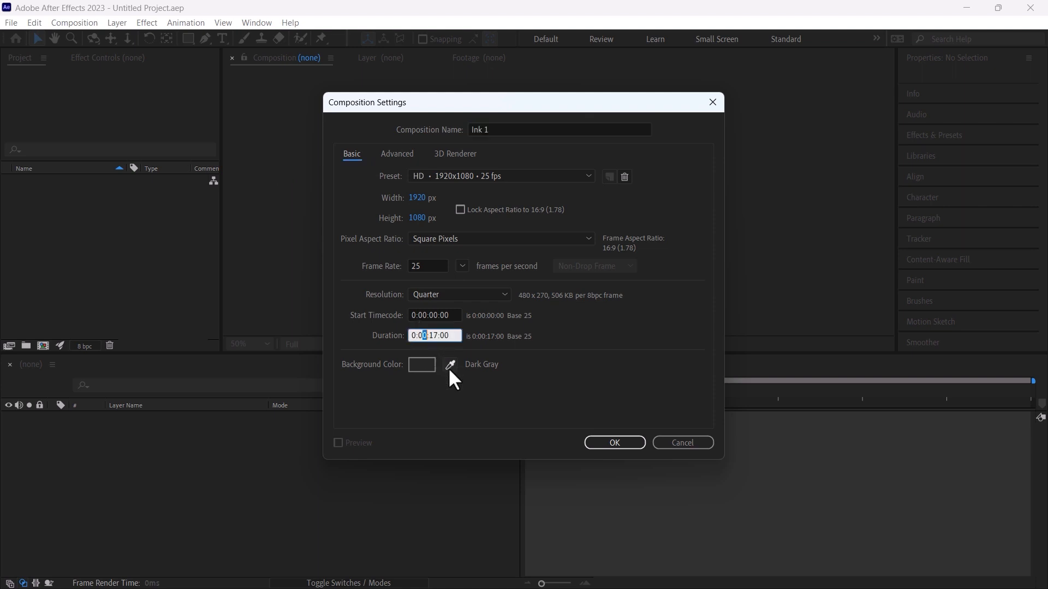
pyautogui.write('0:02:17:00')
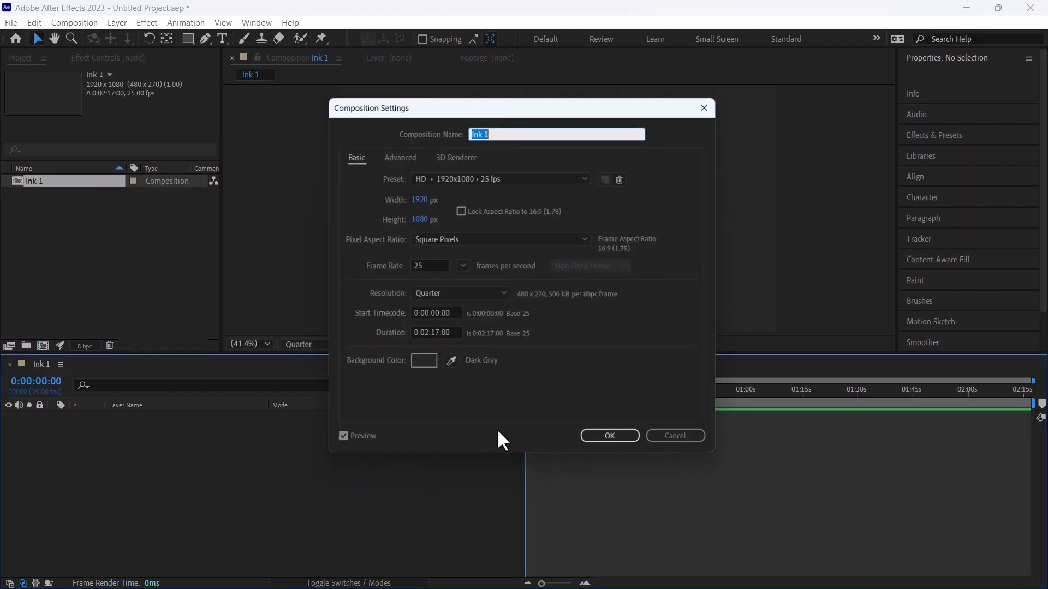
pyautogui.click(424, 360)
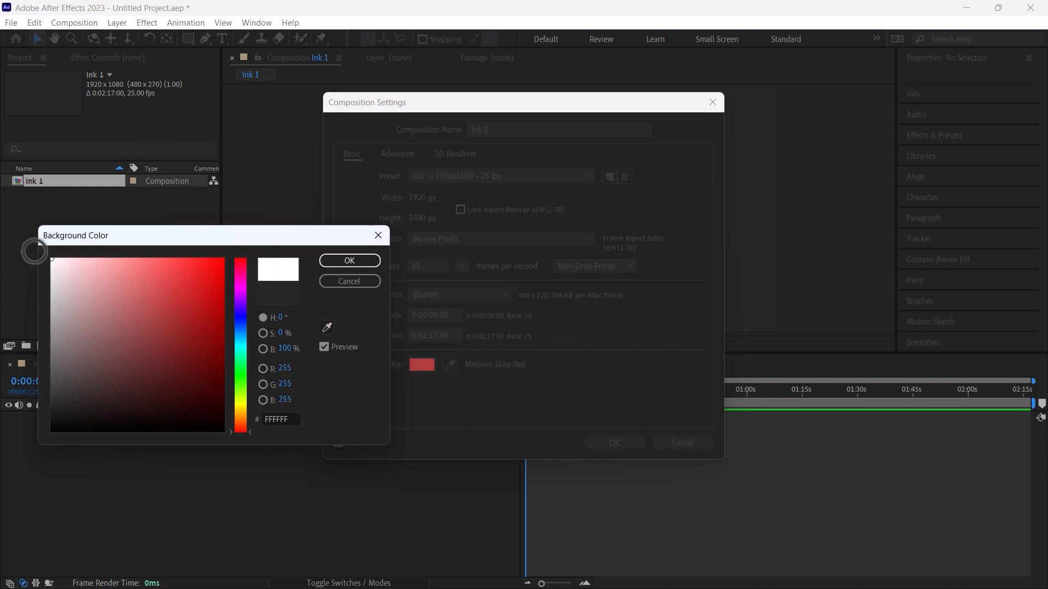
pyautogui.click(349, 260)
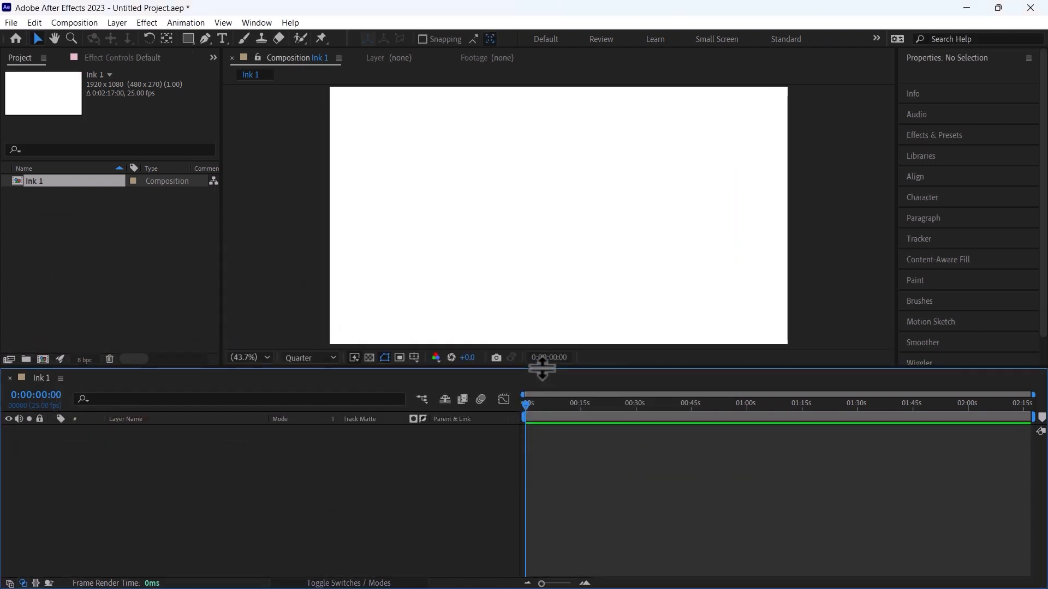
# Add a centered '0' text layer in Arial Bold with a grey 380 px stroke enabled.
pyautogui.click(221, 38)
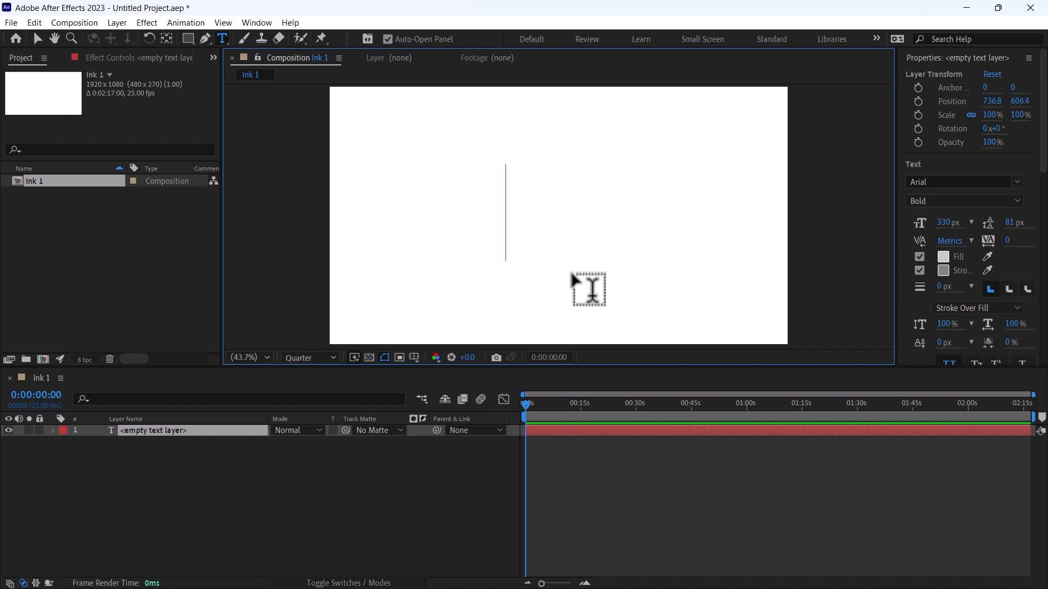
pyautogui.moveTo(941, 206)
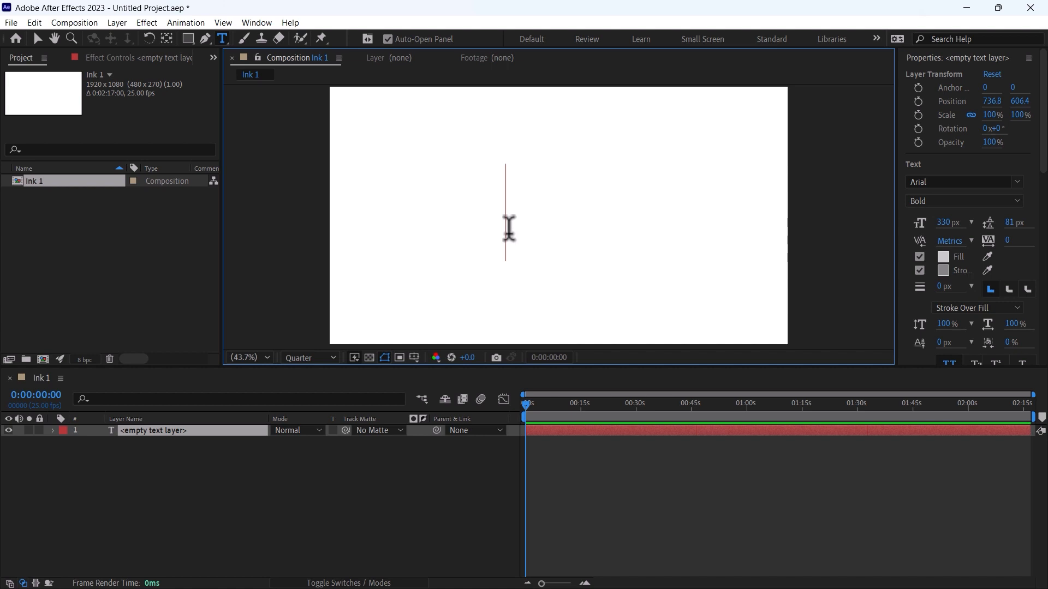
pyautogui.write('0')
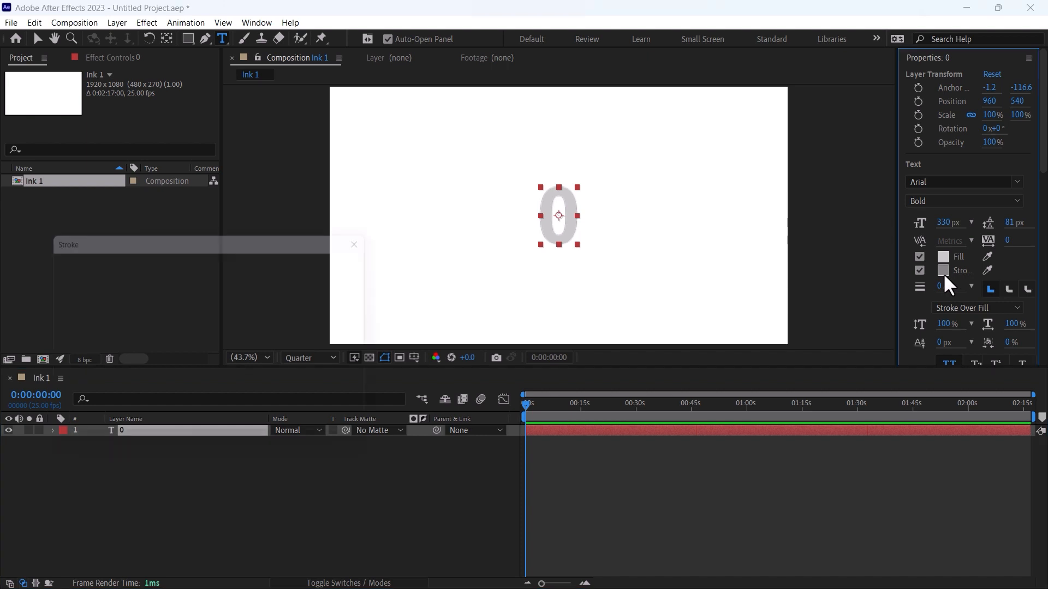
pyautogui.click(943, 271)
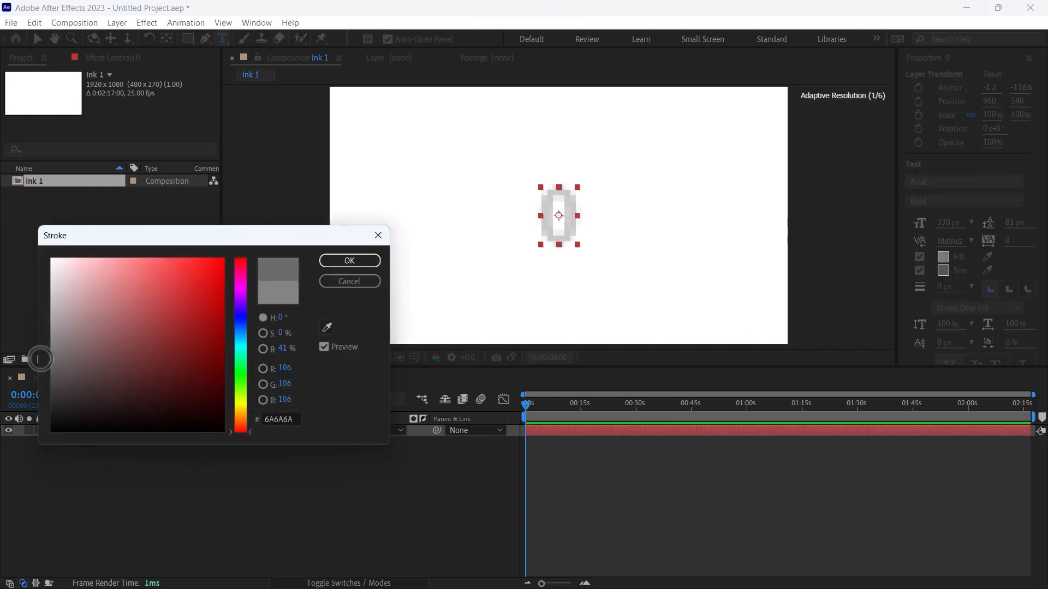
pyautogui.click(348, 260)
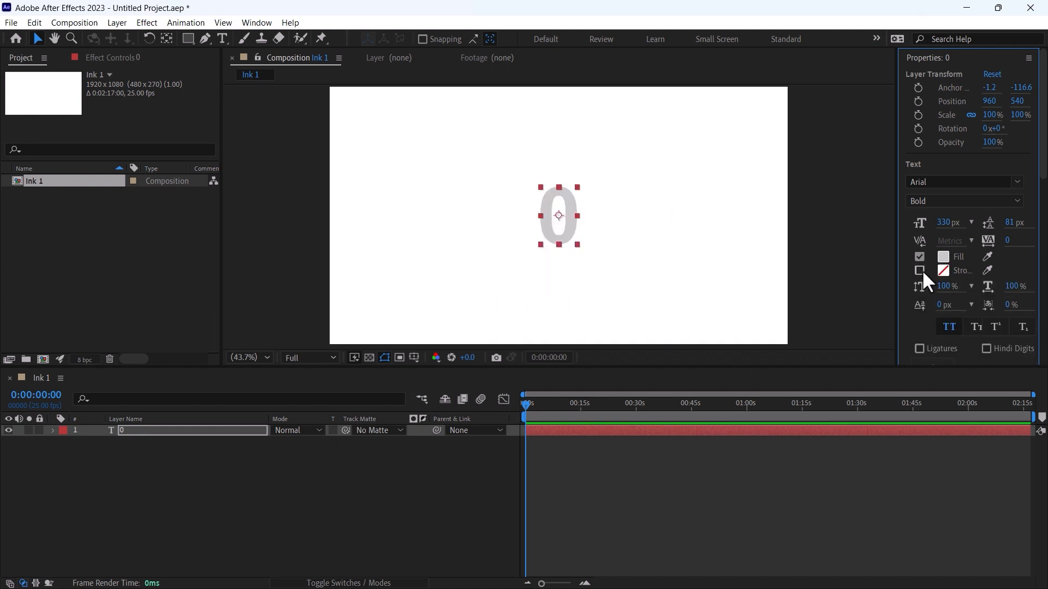
pyautogui.click(221, 38)
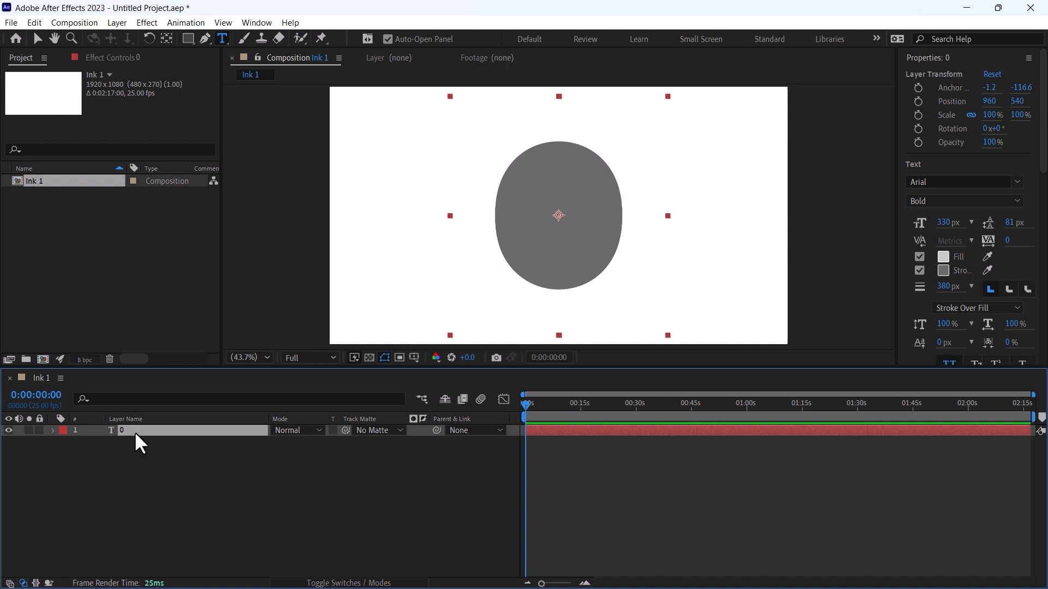
# Select the '0' layer and keyframe Scale and Opacity from 0% to 100% over two seconds.
pyautogui.click(51, 430)
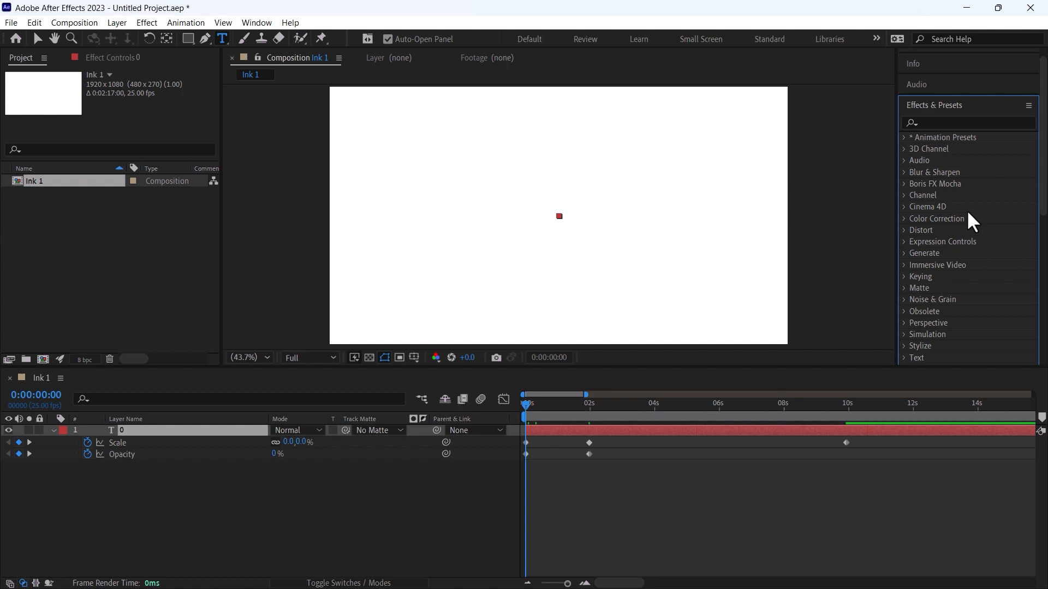
# Apply Turbulent Displace to the '0' layer with Amount 140, Size 244, Complexity 10 and adjusted Evolution.
pyautogui.click(942, 124)
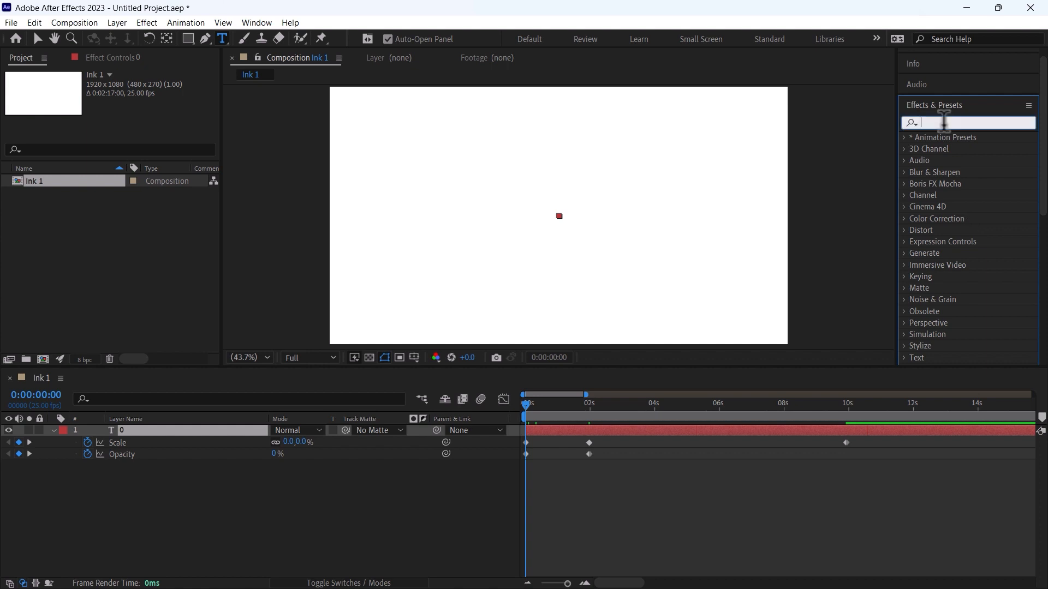
pyautogui.write('t')
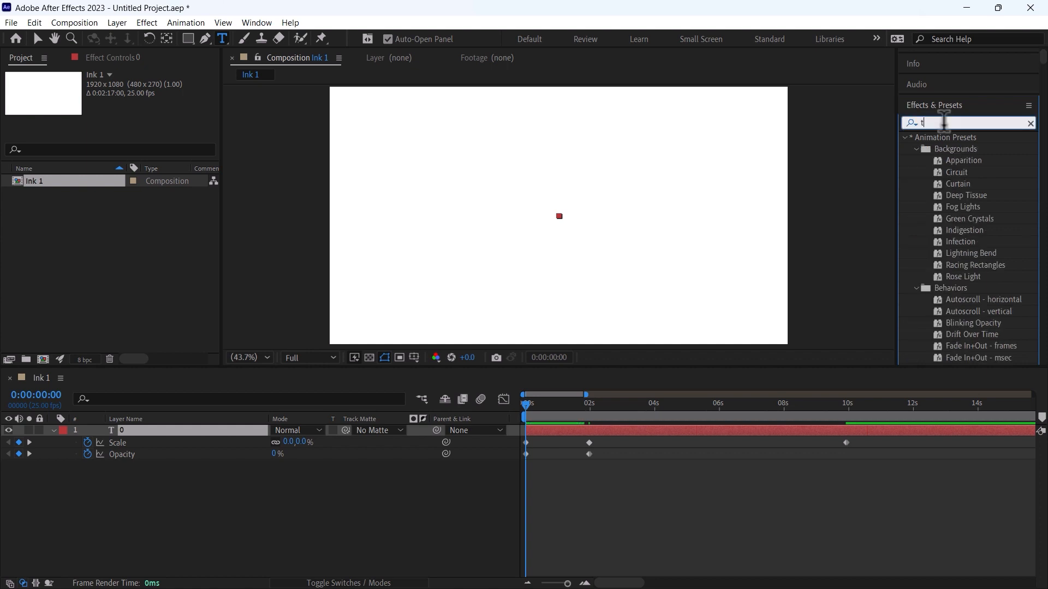
pyautogui.write('urbu')
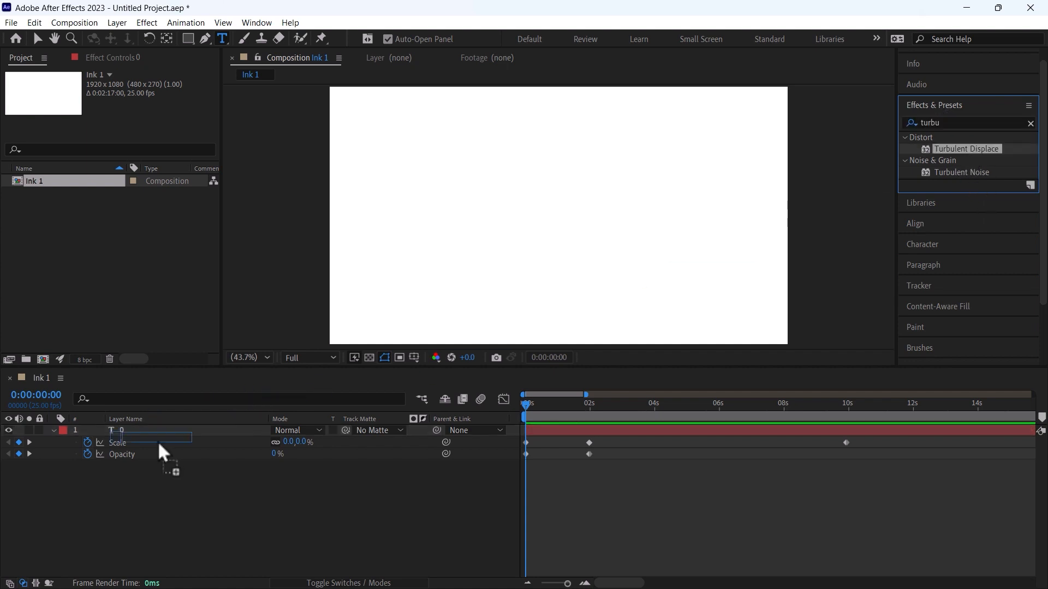
pyautogui.doubleClick(966, 148)
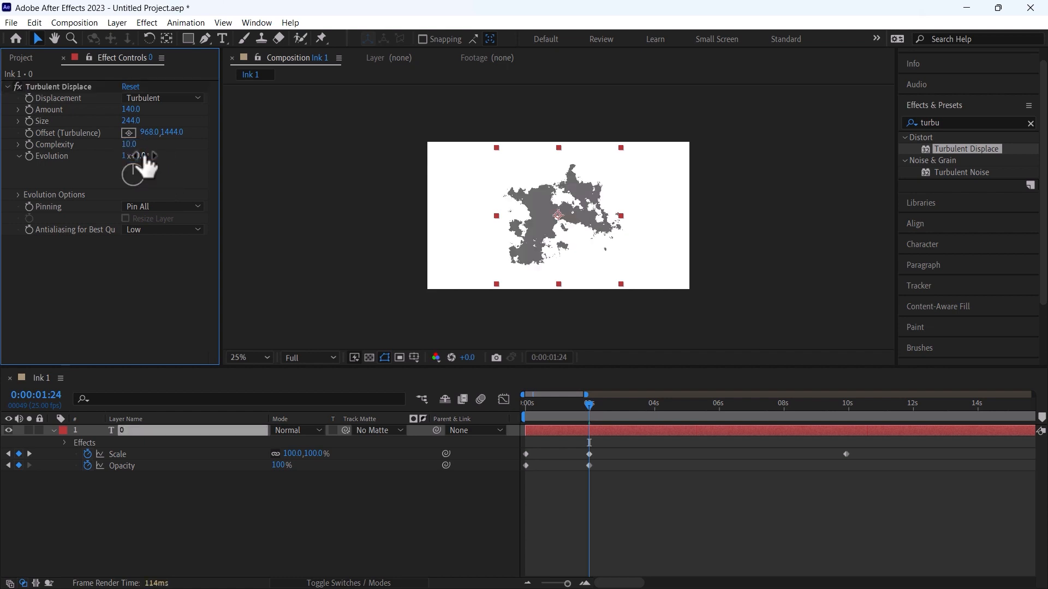
pyautogui.moveTo(139, 172); pyautogui.dragTo(144, 163)
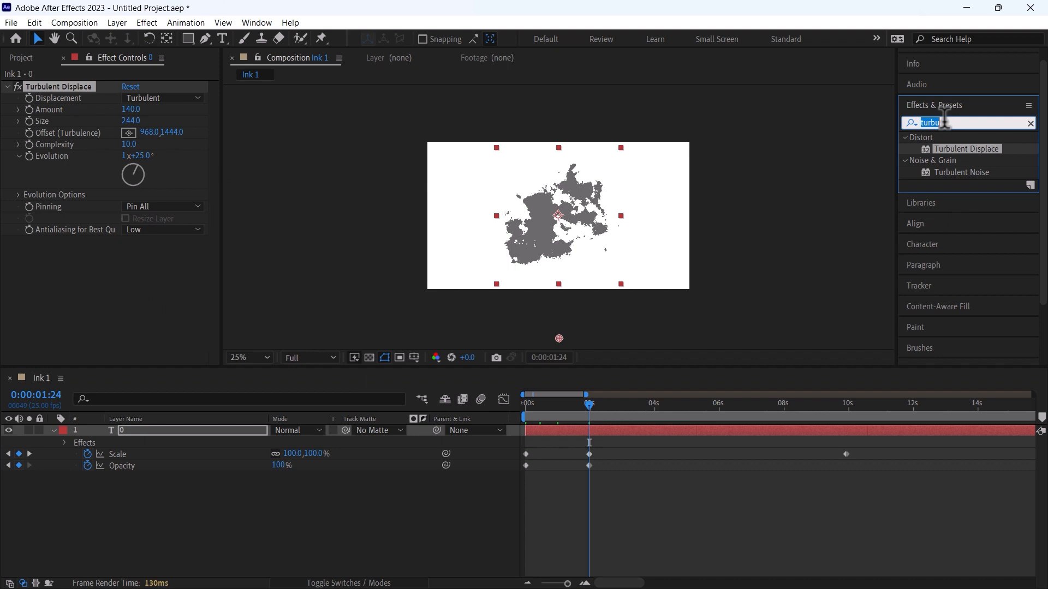
# Apply Roughen Edges with Border 130.5, Scale 82, Offset 0,346 and Evolution 202°.
pyautogui.write('rough')
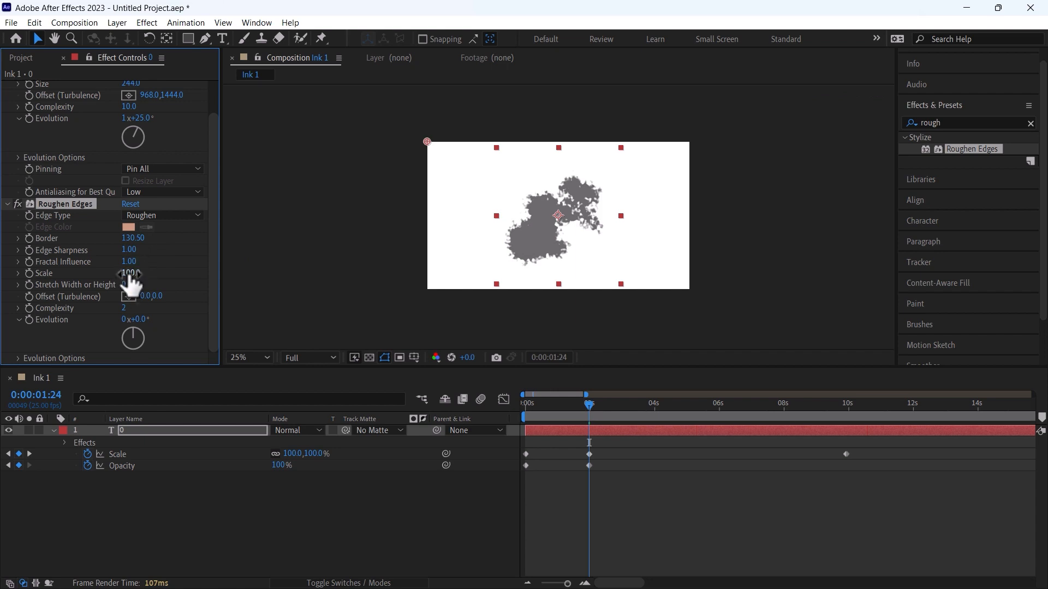
pyautogui.moveTo(130, 273); pyautogui.dragTo(130, 281)
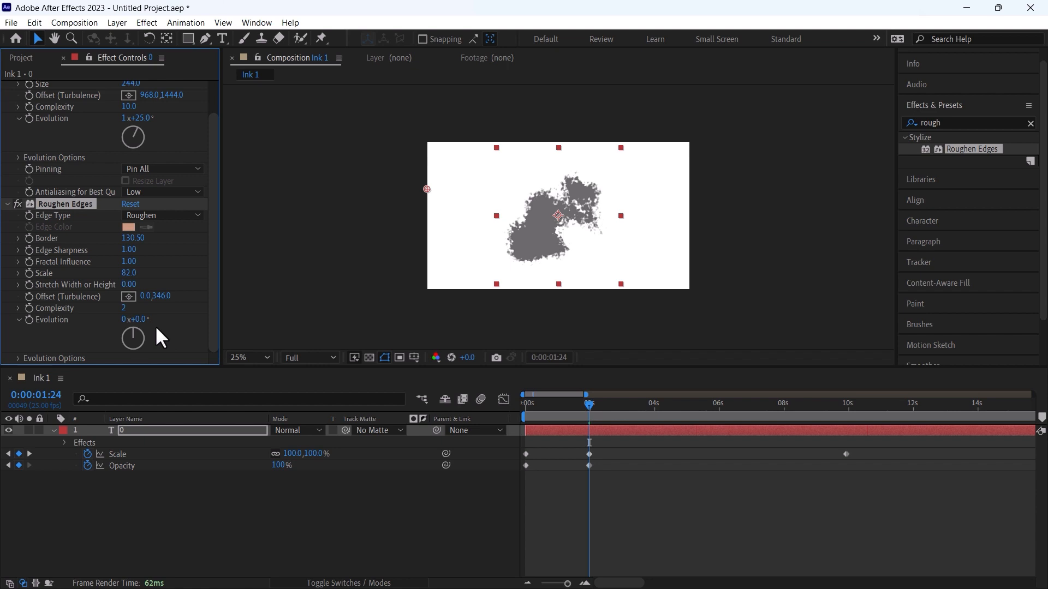
pyautogui.click(132, 308)
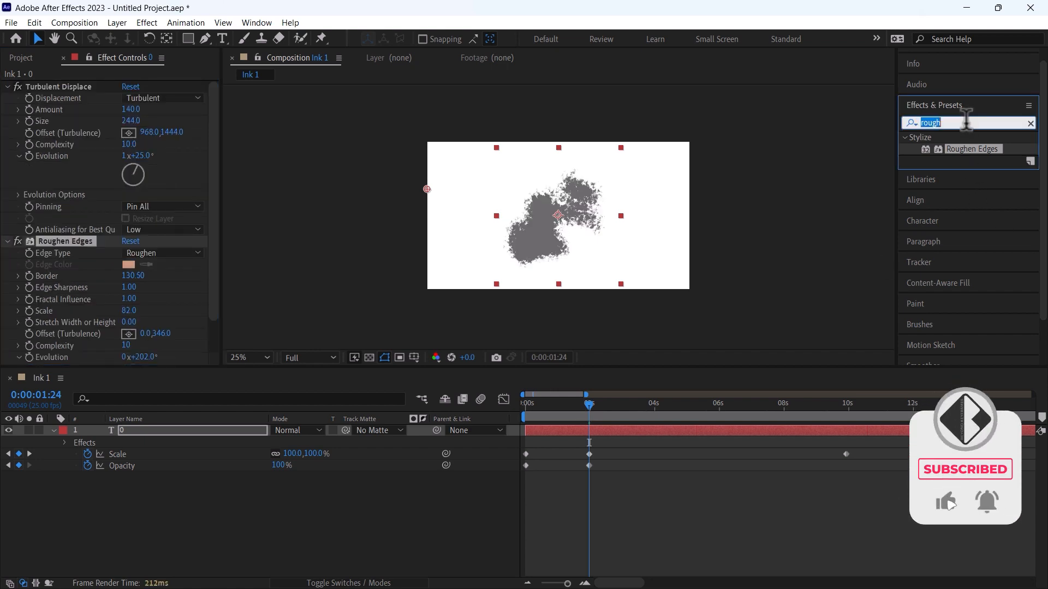
# Duplicate the ink layer, search the Fill effect, and preview the blob's grow-in before returning to frame 0.
pyautogui.write('fill')
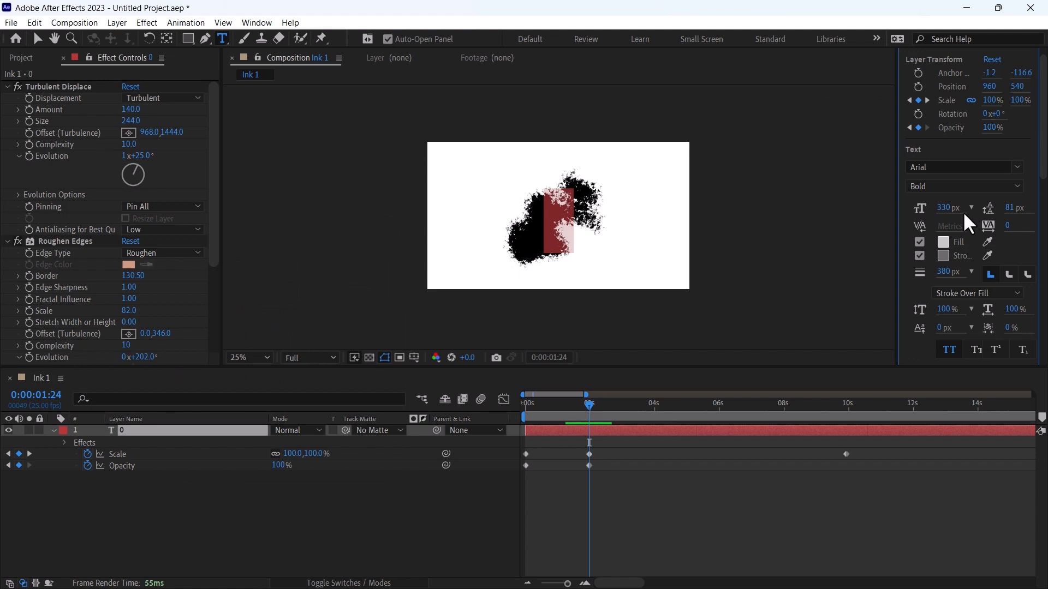
pyautogui.write('530')
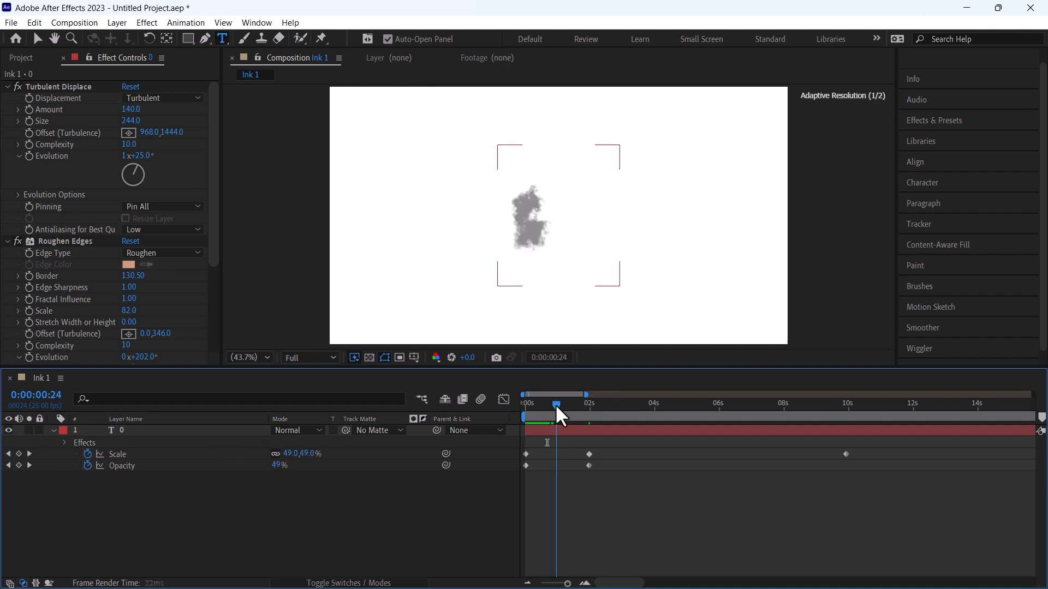
pyautogui.moveTo(556, 406); pyautogui.dragTo(579, 406)
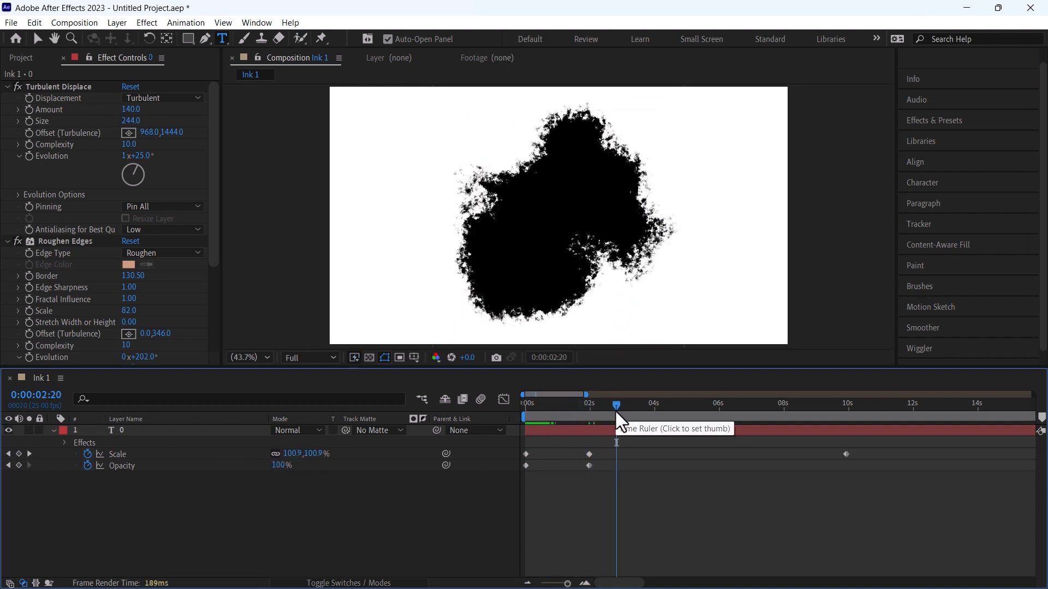
pyautogui.click(673, 403)
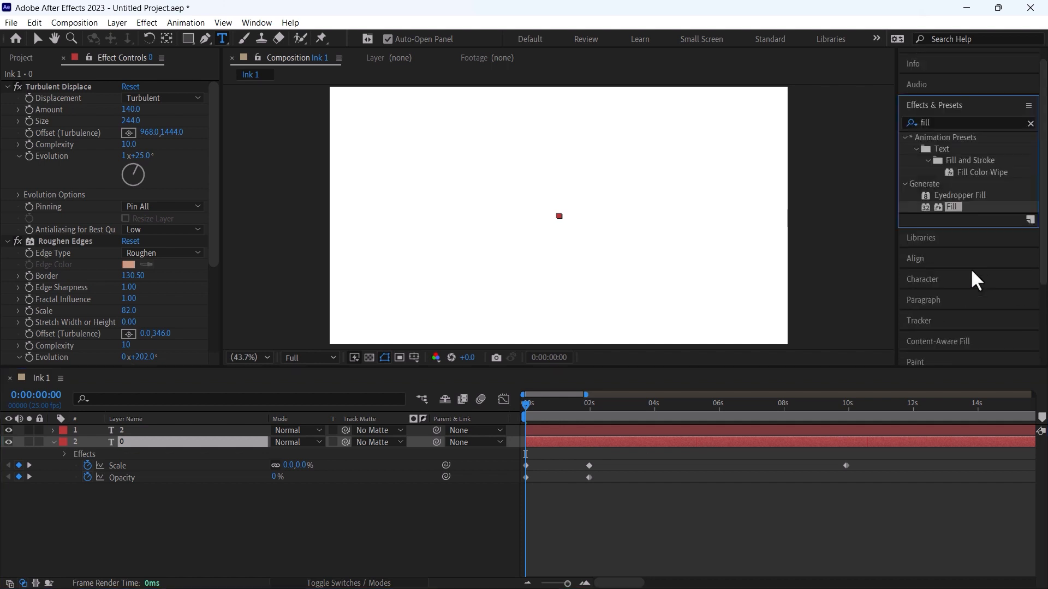
# Fill the splatter black and add a Gaussian Blur with Blurriness 61.7.
pyautogui.write('gauss')
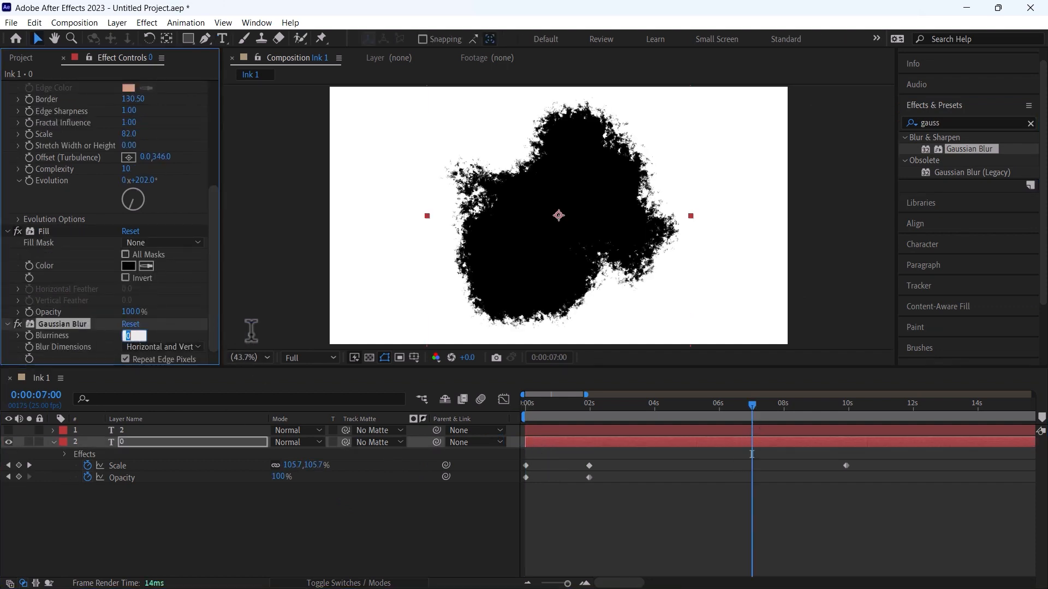
pyautogui.write('61.7')
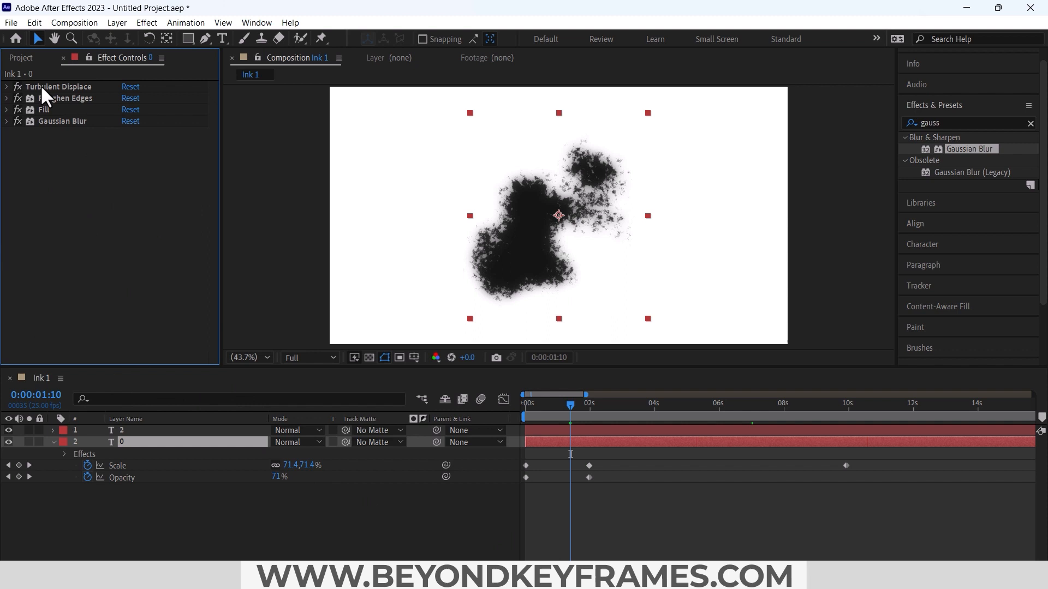
pyautogui.click(21, 58)
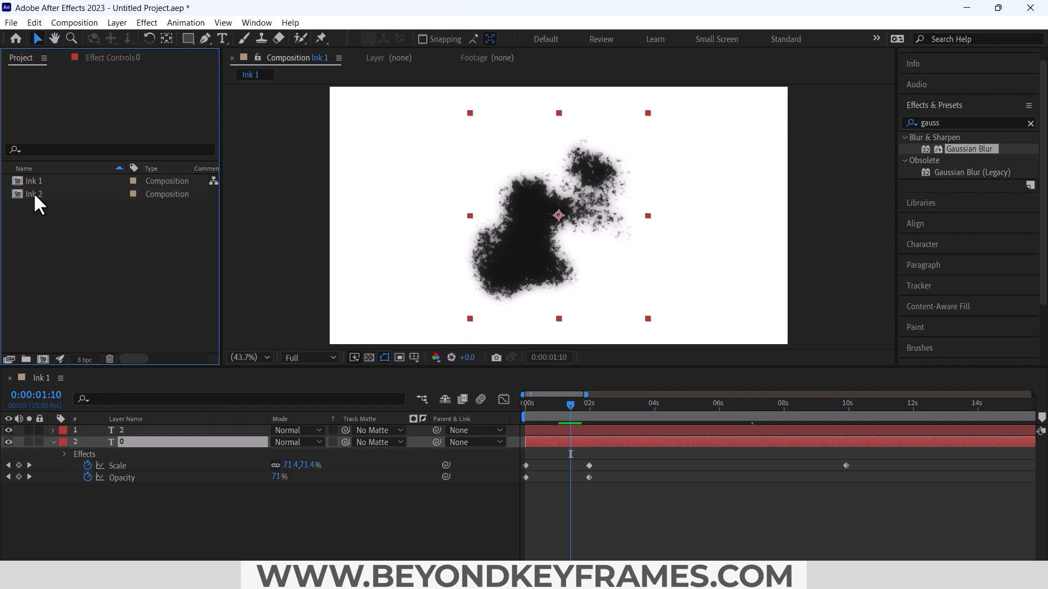
# In Ink 2, raise the ink layer's Turbulent Displace Amount to 203 and duplicate the layer.
pyautogui.doubleClick(34, 194)
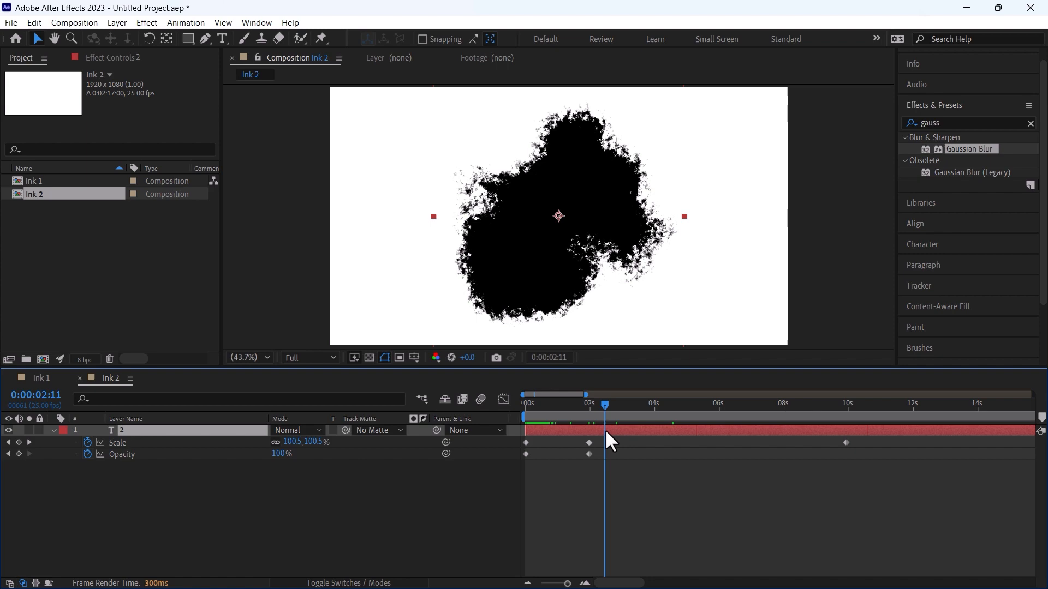
pyautogui.click(117, 58)
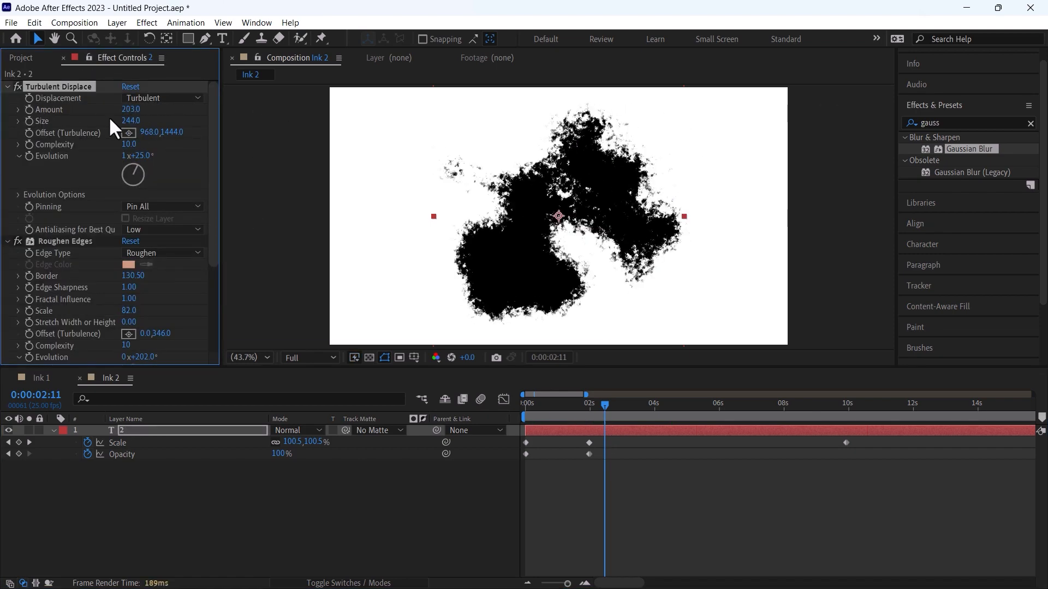
pyautogui.moveTo(132, 175); pyautogui.dragTo(138, 179)
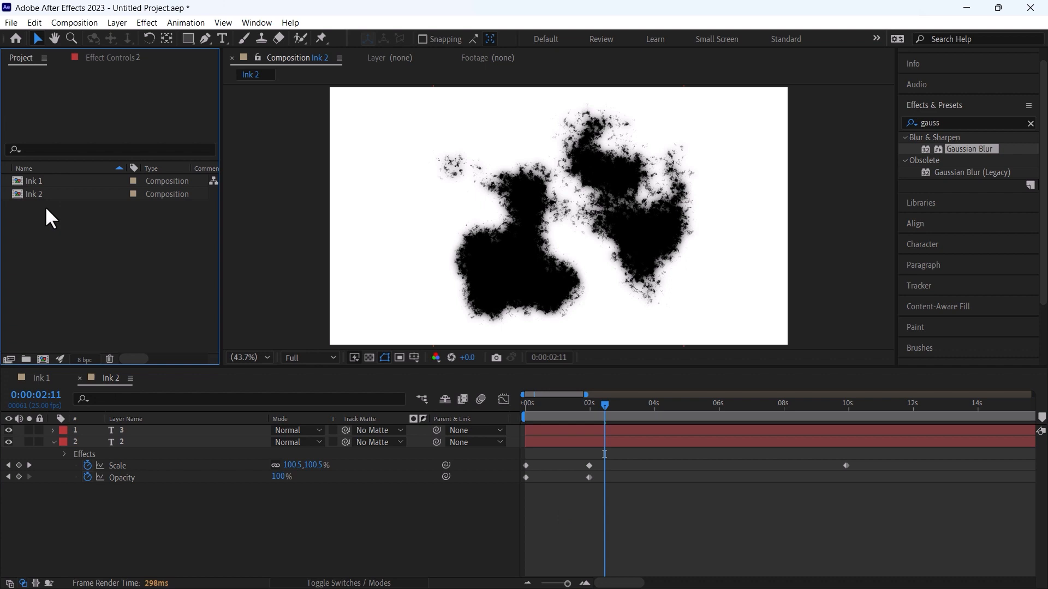
pyautogui.click(34, 21)
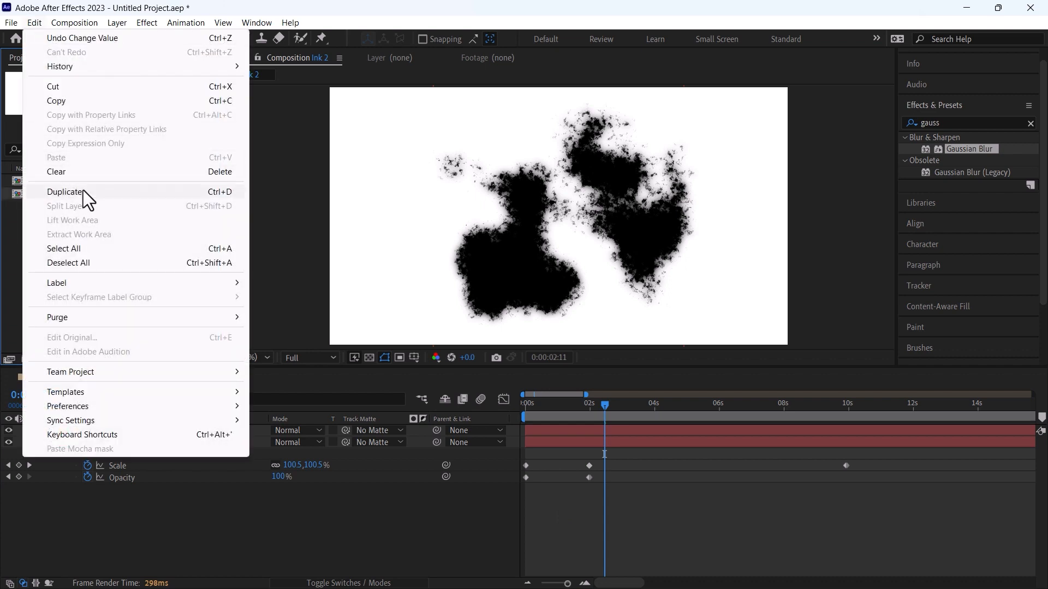
# Duplicate Ink 2 as Ink 3 and set its layer's Turbulent Displace Amount to 400, Evolution 1x+82°.
pyautogui.click(66, 192)
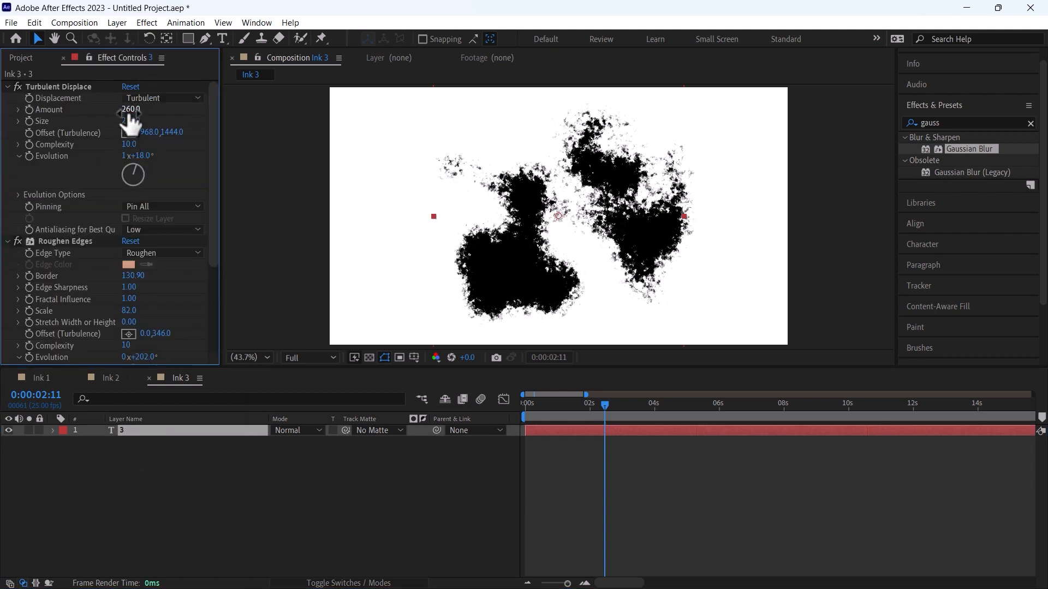
pyautogui.moveTo(130, 109); pyautogui.dragTo(104, 109)
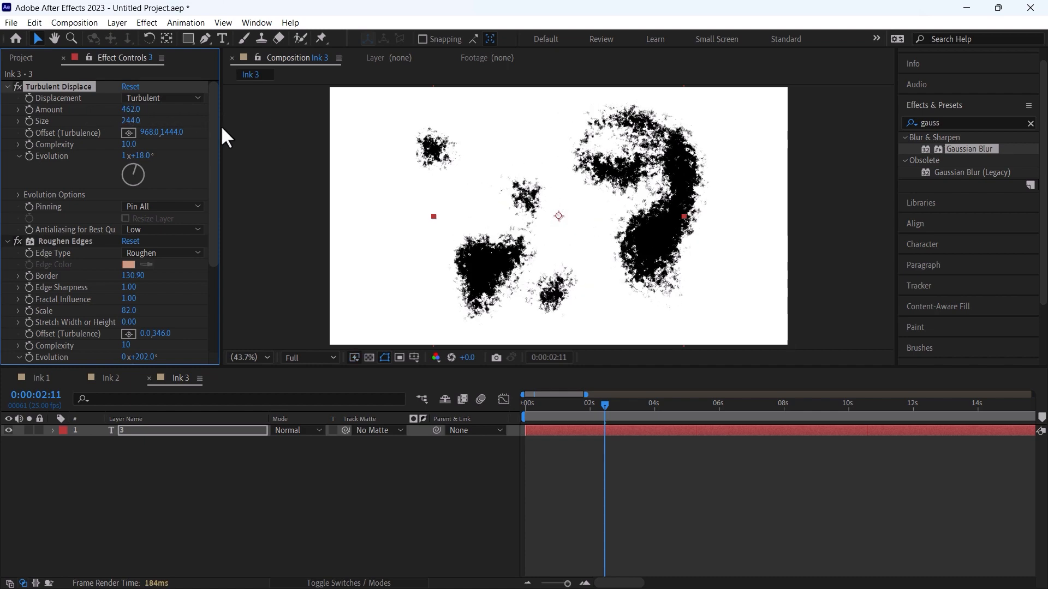
pyautogui.moveTo(141, 181); pyautogui.dragTo(134, 177)
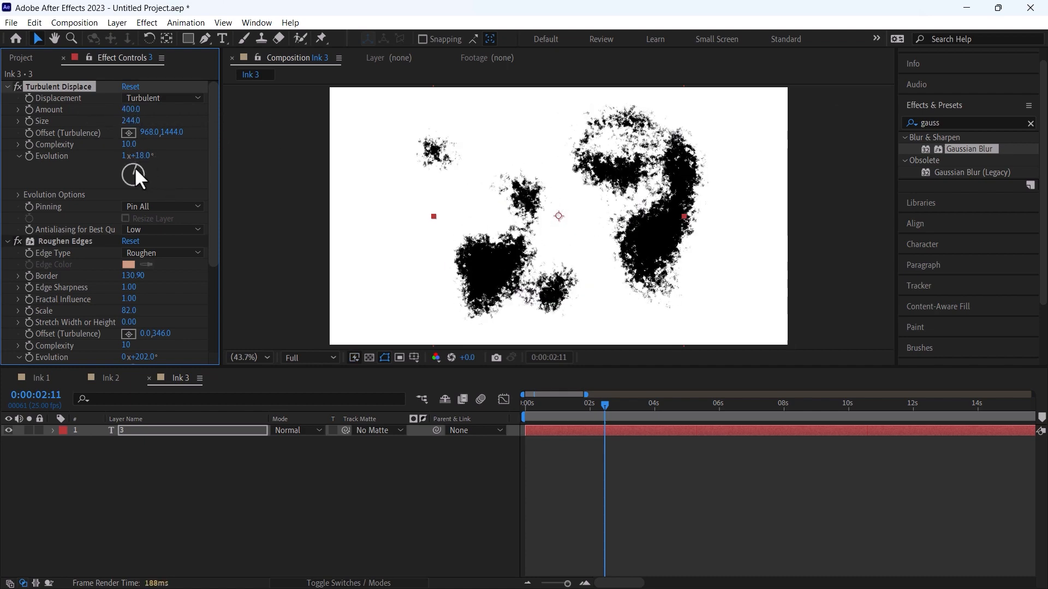
pyautogui.moveTo(133, 174); pyautogui.dragTo(144, 177)
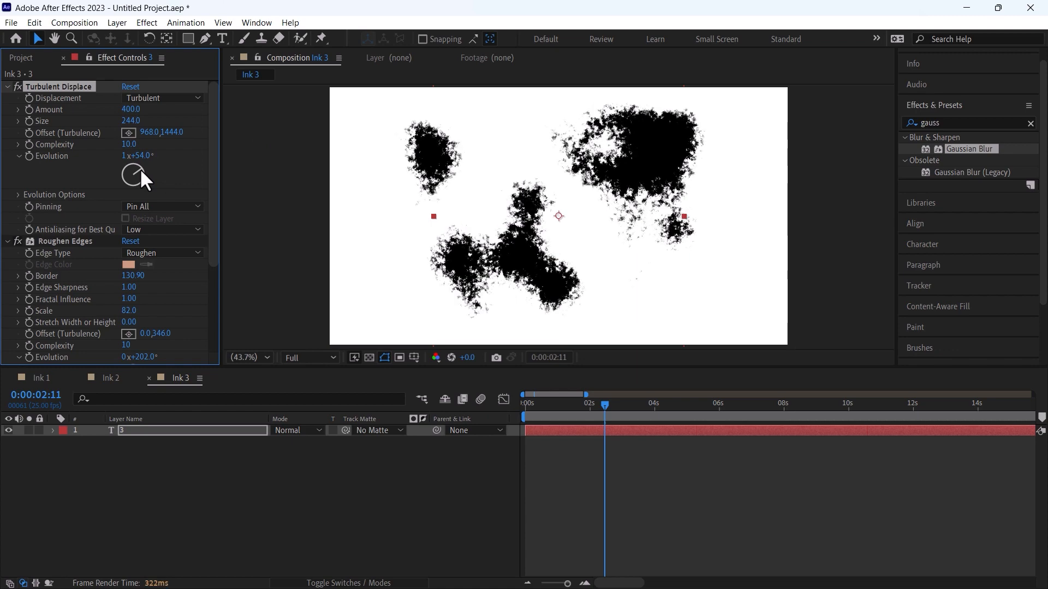
pyautogui.moveTo(138, 177); pyautogui.dragTo(133, 170)
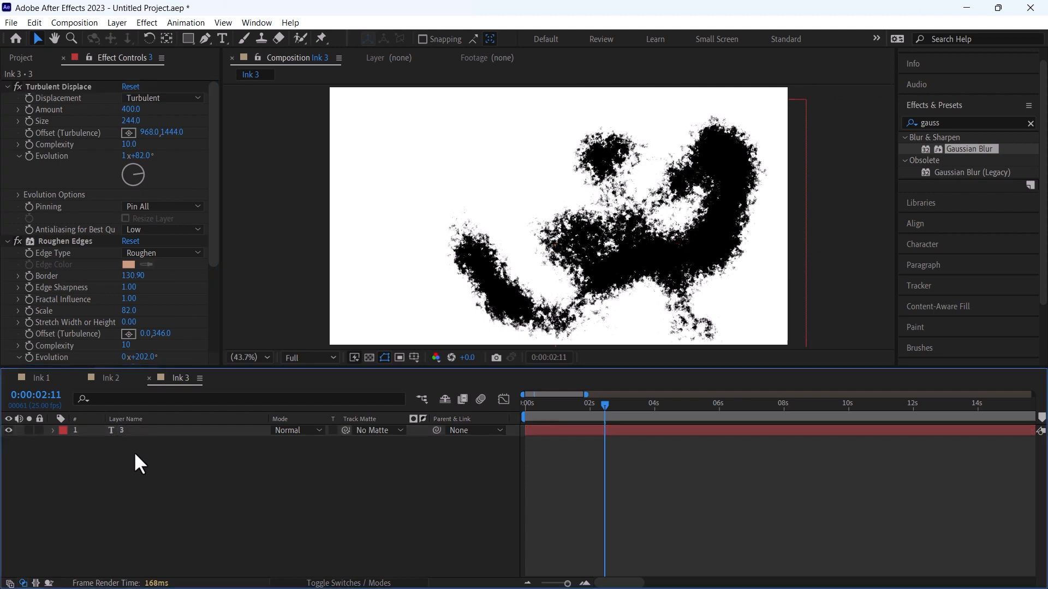
pyautogui.moveTo(615, 449)
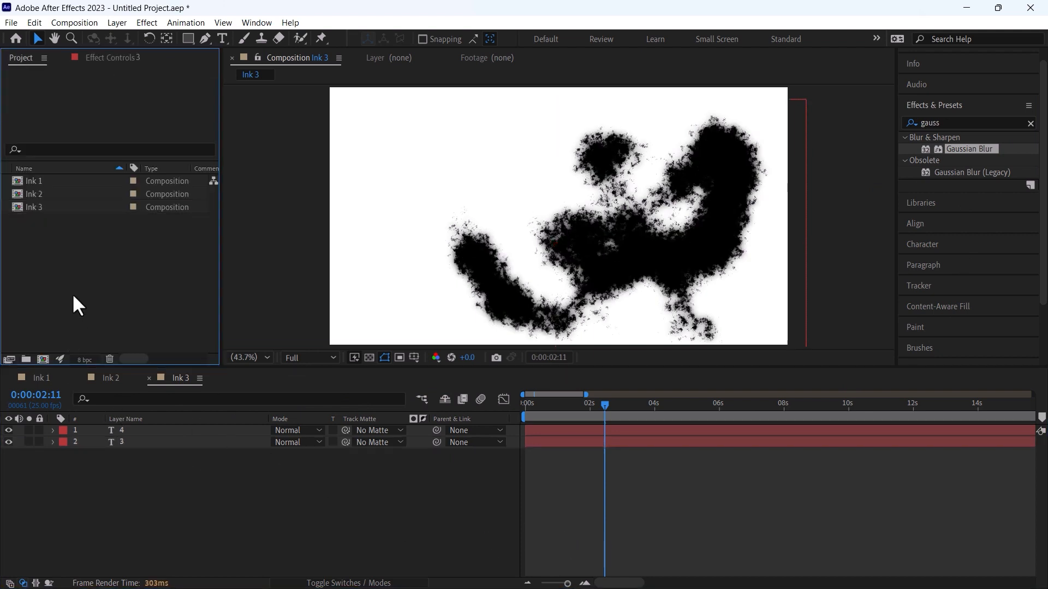
# Import the clips and create composition 'Image/Video Placeholder 1' holding the couple-in-a-field clip.
pyautogui.click(32, 194)
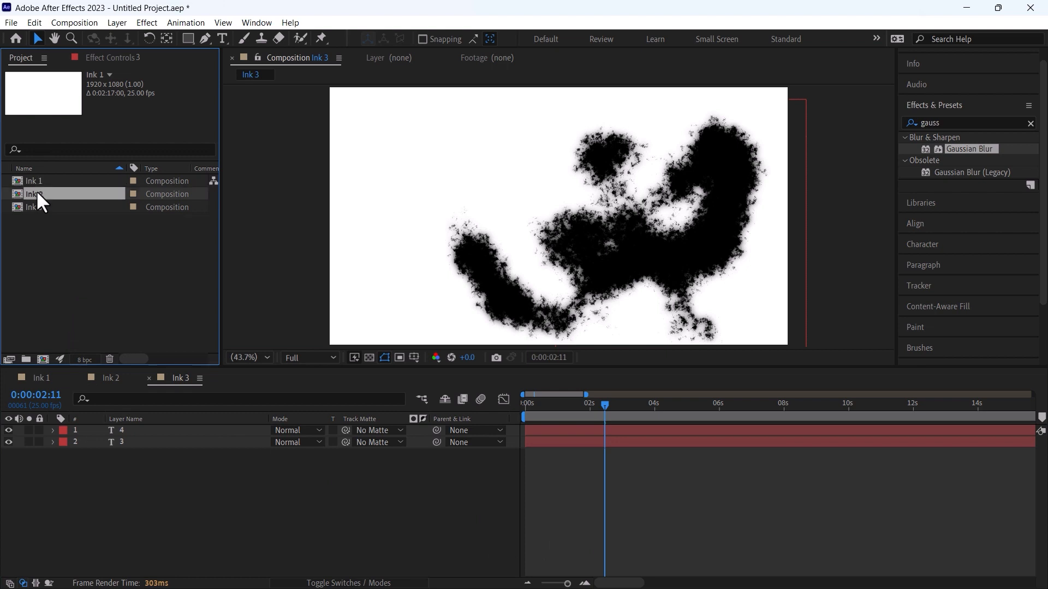
pyautogui.click(35, 208)
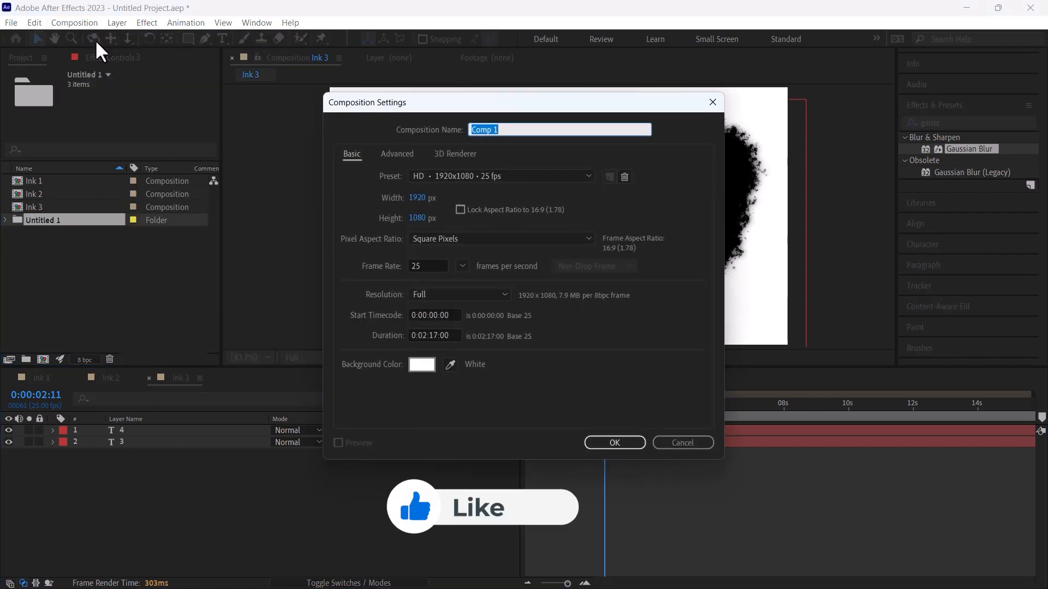
pyautogui.write('Image/')
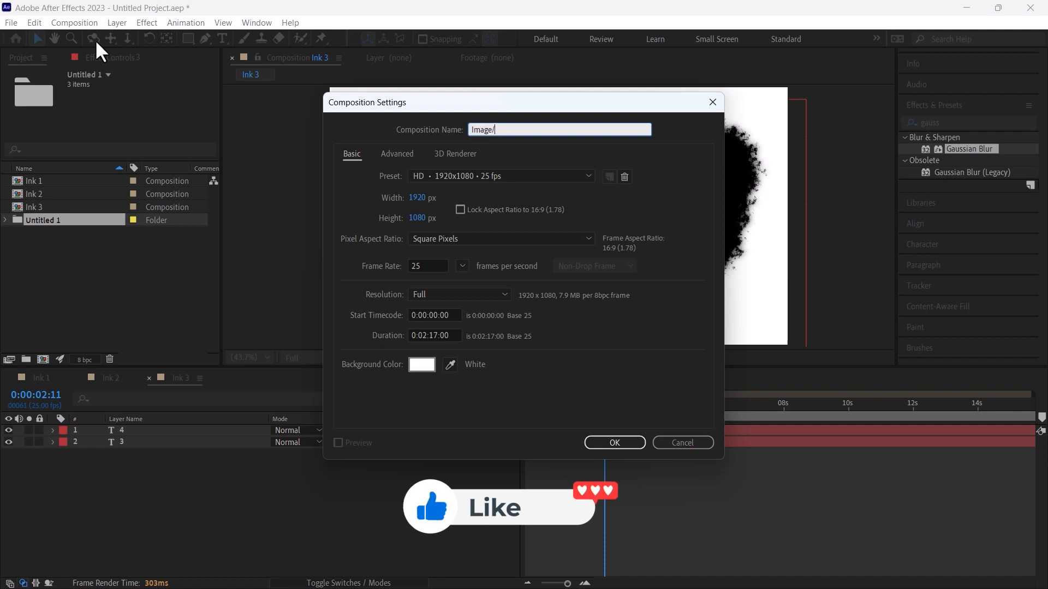
pyautogui.write('Video Placeho')
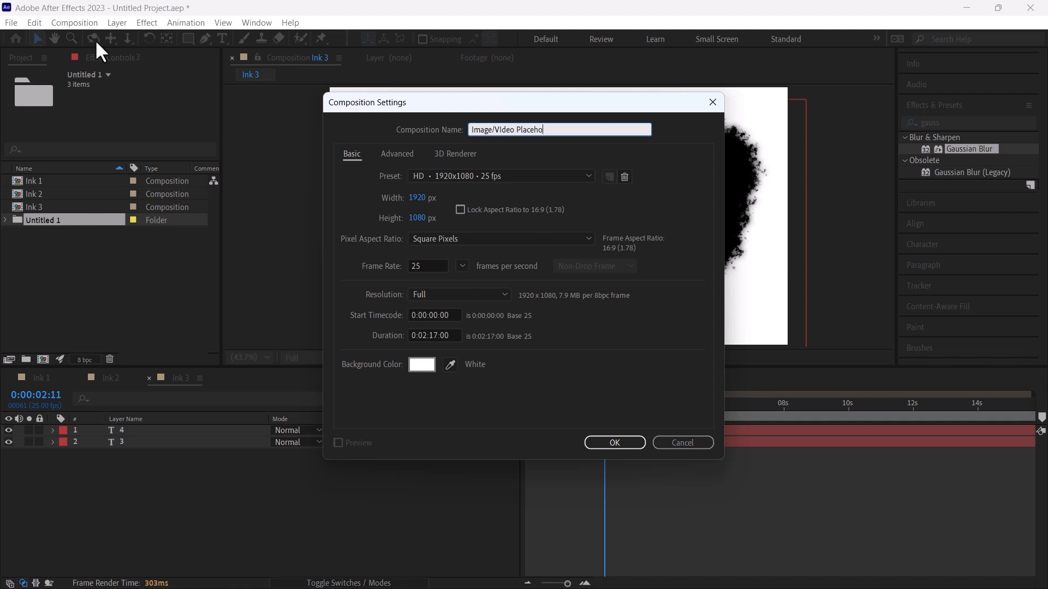
pyautogui.click(613, 442)
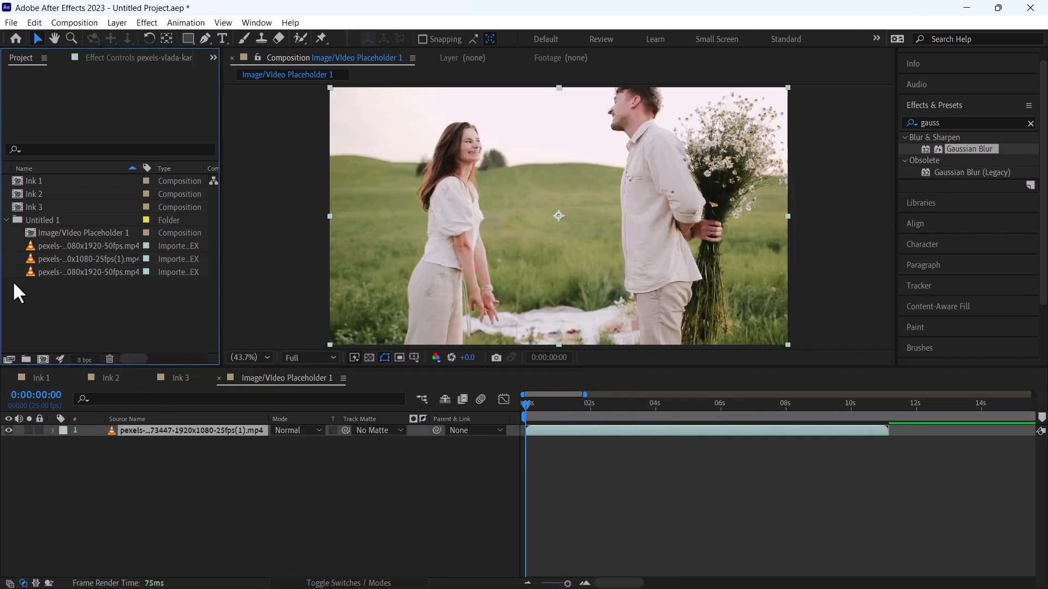
# Create a new composition named Slide 1 from the Composition menu.
pyautogui.click(74, 22)
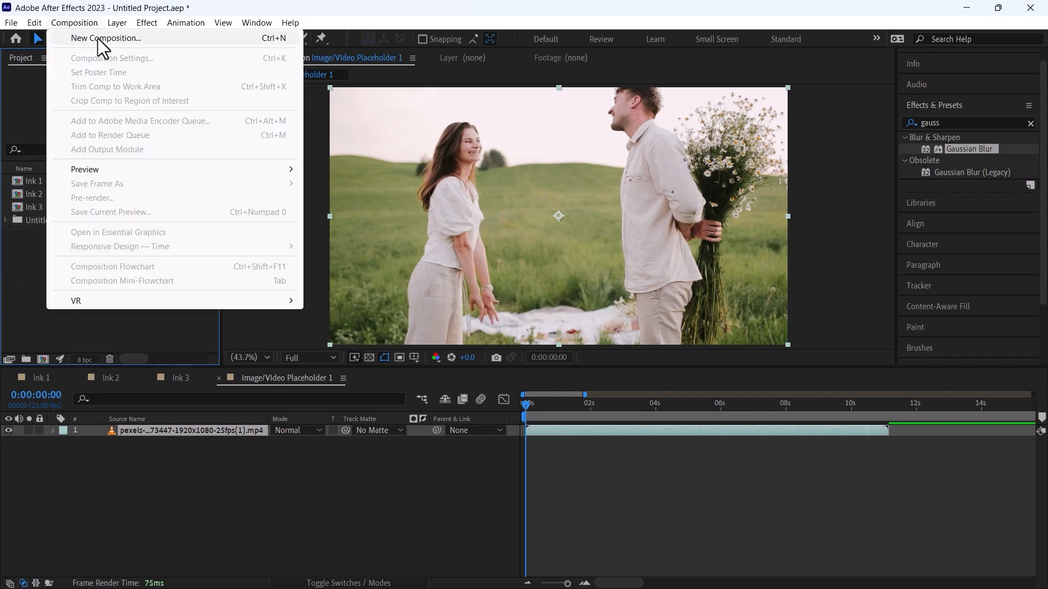
pyautogui.click(104, 38)
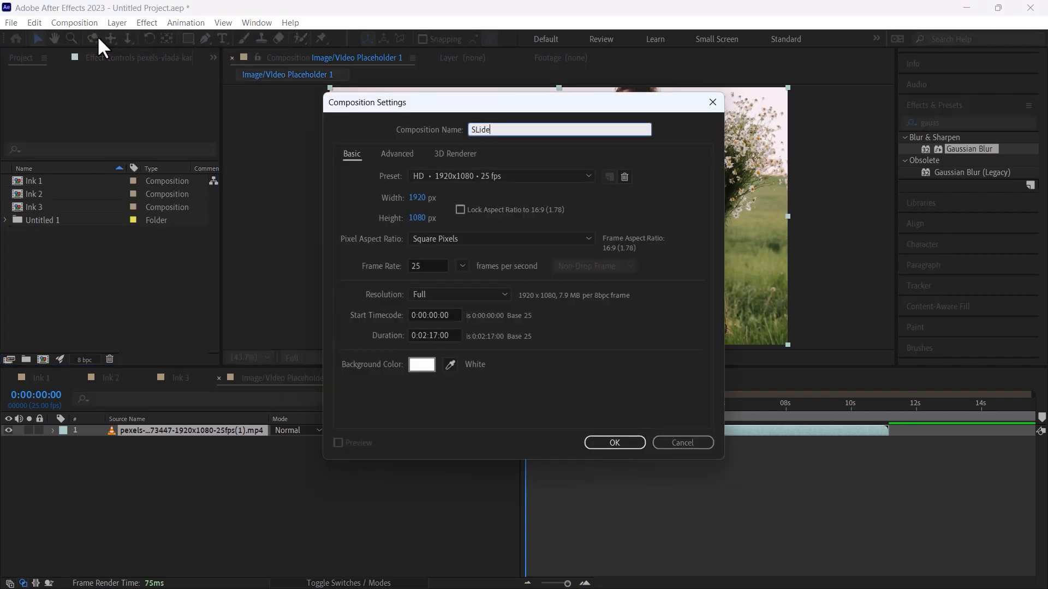
pyautogui.press('Backspace')
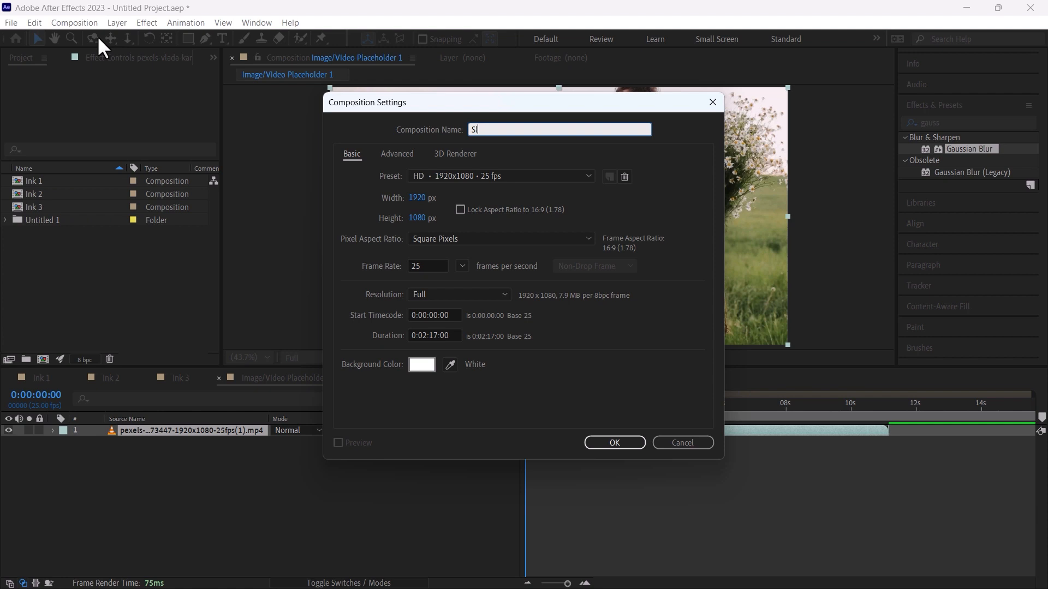
pyautogui.click(613, 442)
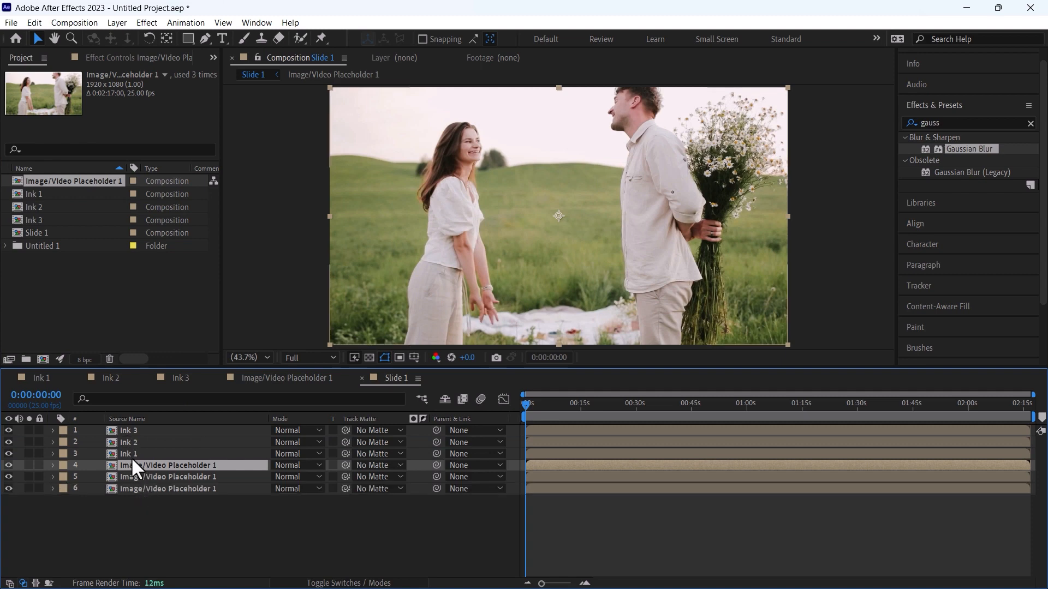
pyautogui.moveTo(148, 493)
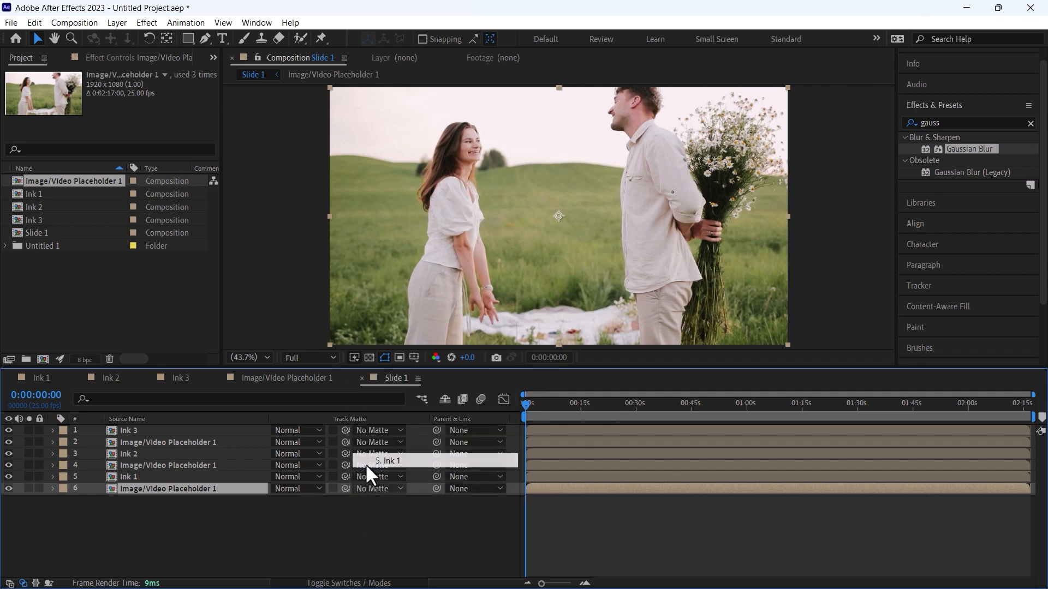
# Set the bottom and middle video copies' Track Matte to Ink 1 and Ink 2 above them.
pyautogui.click(379, 465)
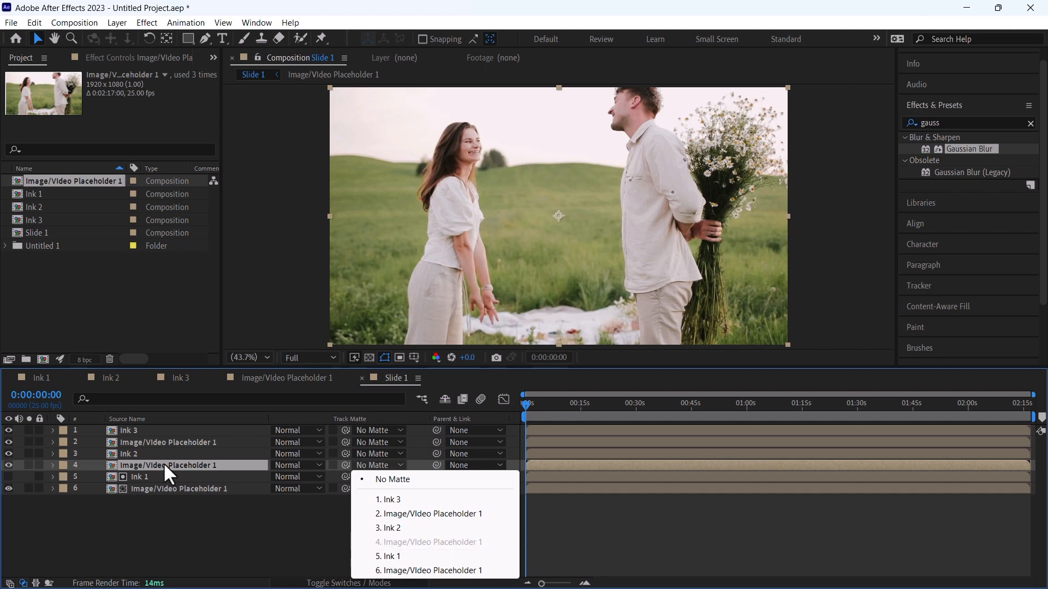
pyautogui.click(390, 528)
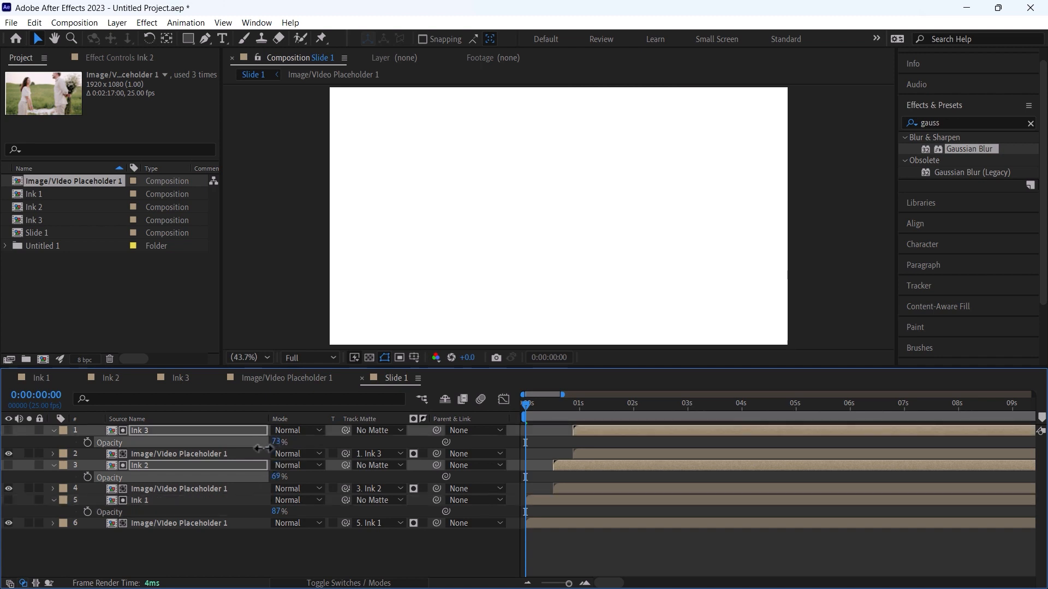
# Reveal the top duplicated video copy through the rotated Ink 1 layer via Track Matte.
pyautogui.moveTo(274, 442); pyautogui.dragTo(261, 442)
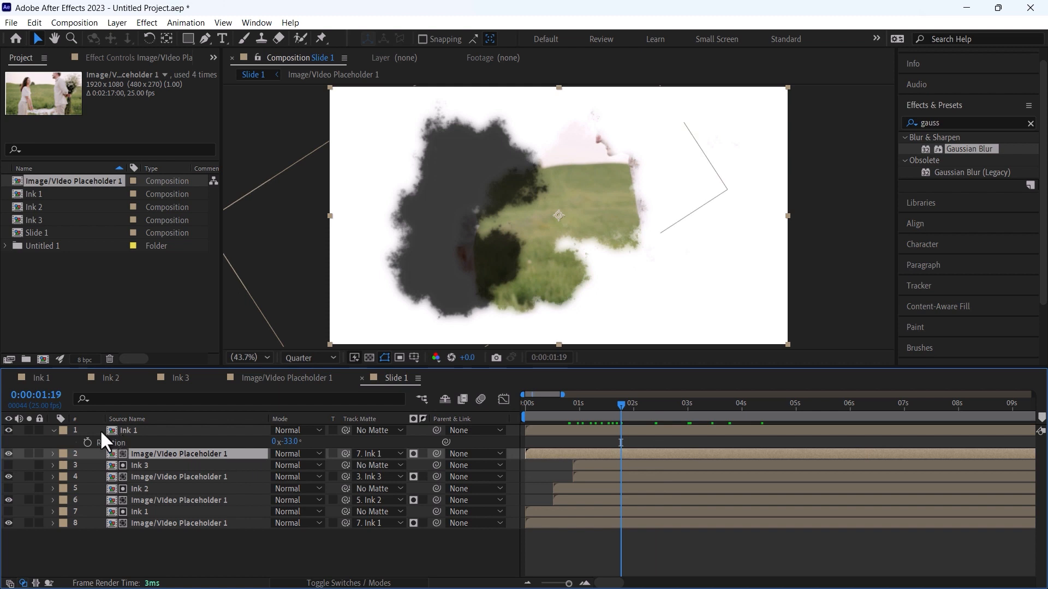
pyautogui.click(378, 454)
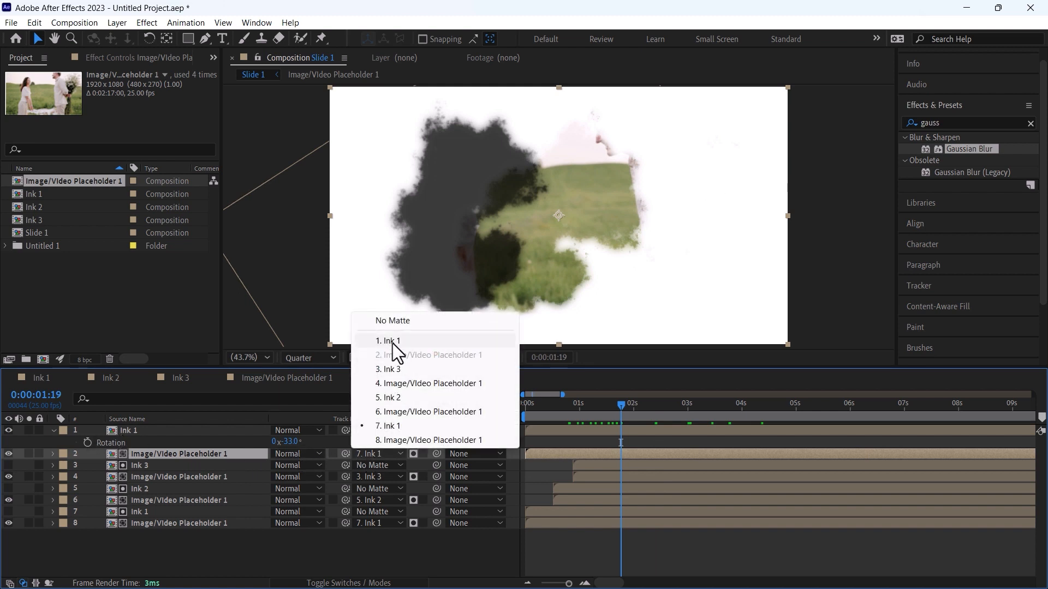
pyautogui.click(389, 340)
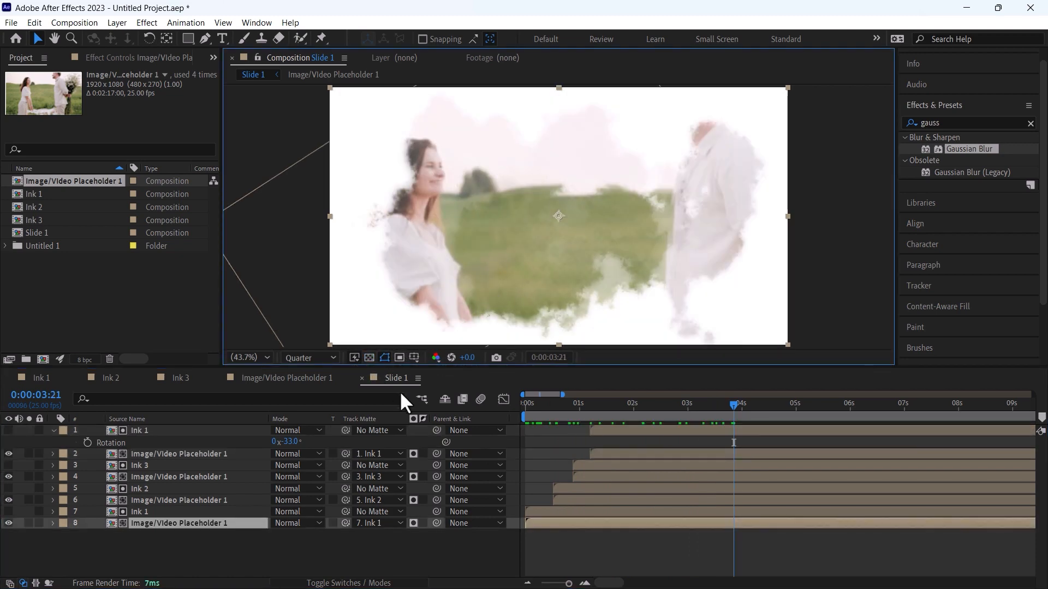
# Create a new solid layer beneath the ink and video layers.
pyautogui.click(757, 402)
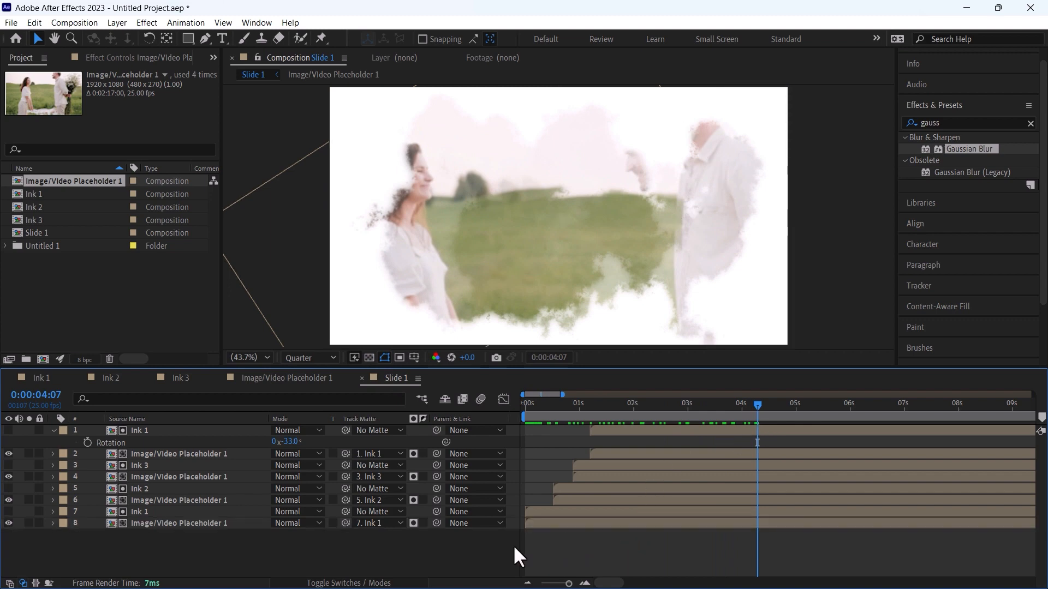
pyautogui.click(117, 22)
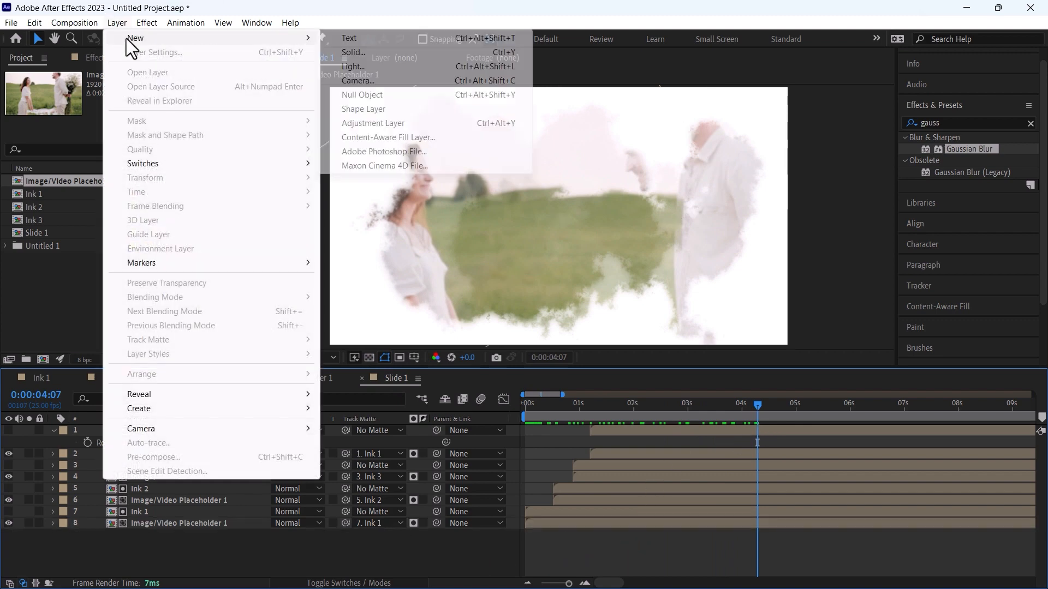
pyautogui.click(353, 53)
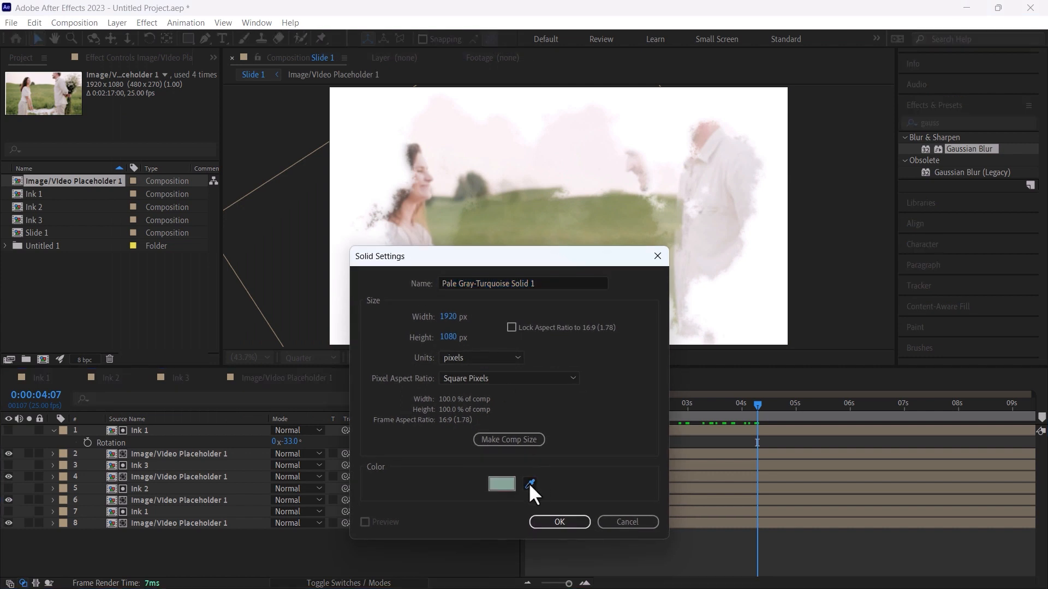
pyautogui.click(559, 522)
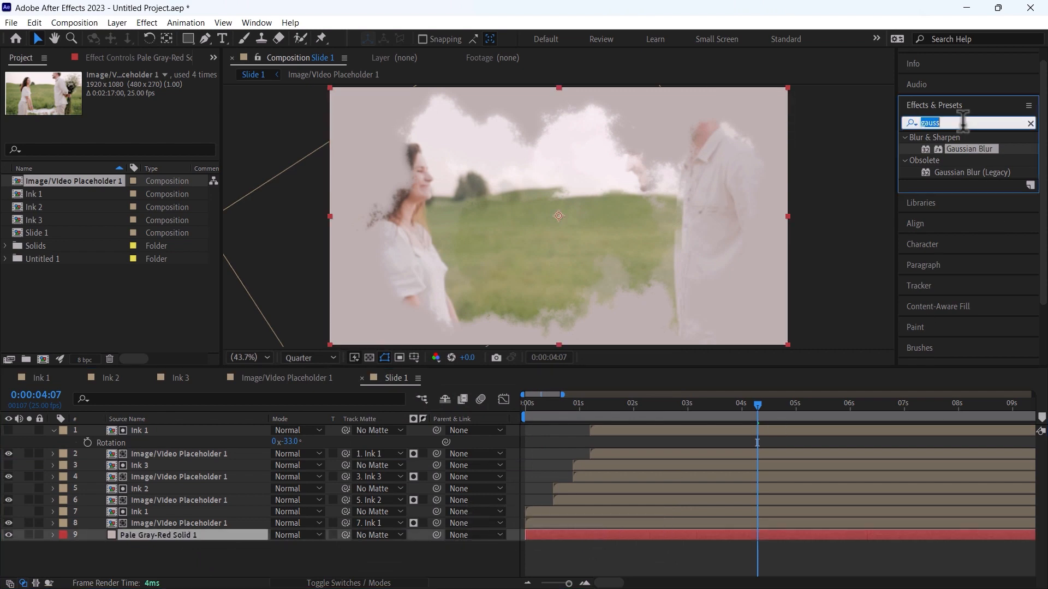
# Apply a Fill effect to the solid in pale pink (EBC5C5) and preview at full resolution.
pyautogui.write('fill')
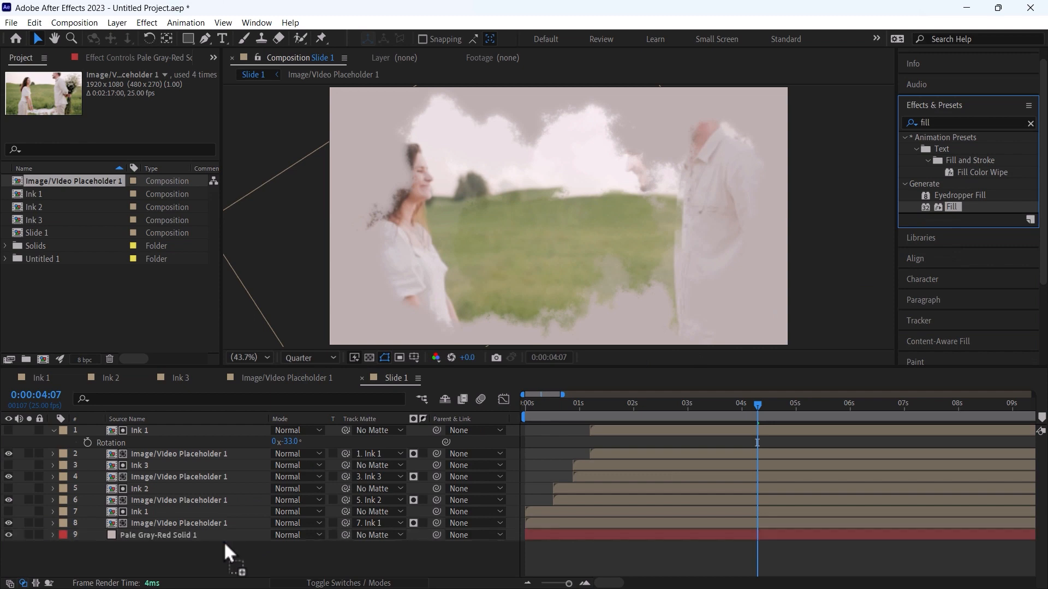
pyautogui.click(129, 121)
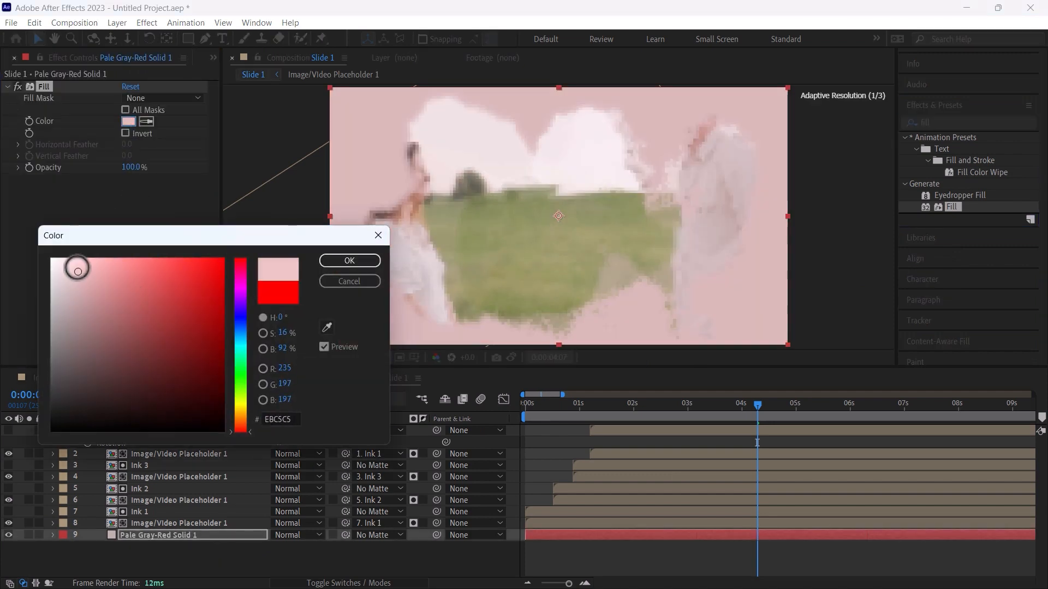
pyautogui.click(348, 260)
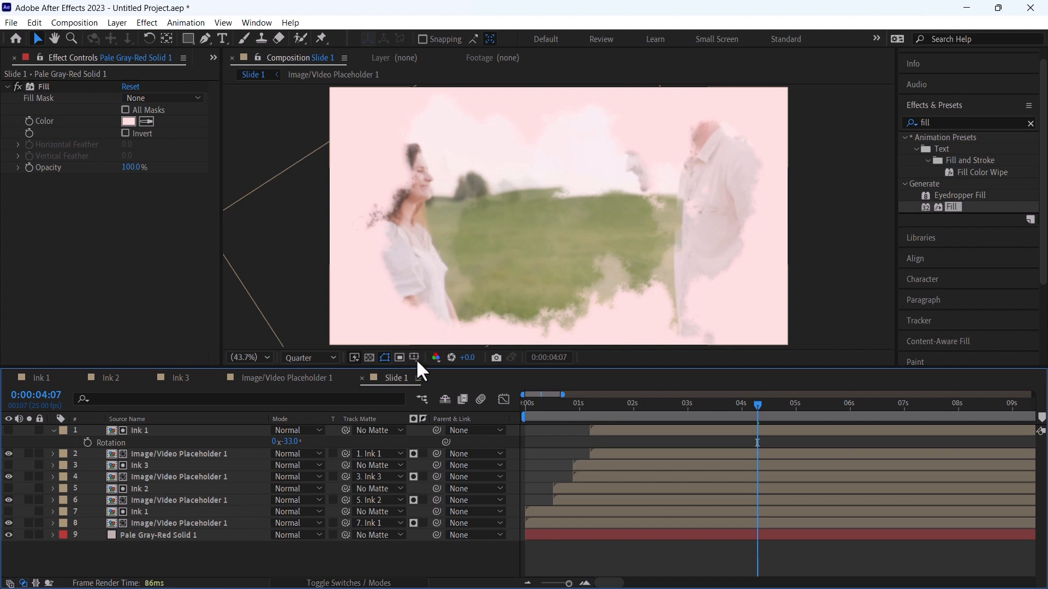
pyautogui.click(308, 358)
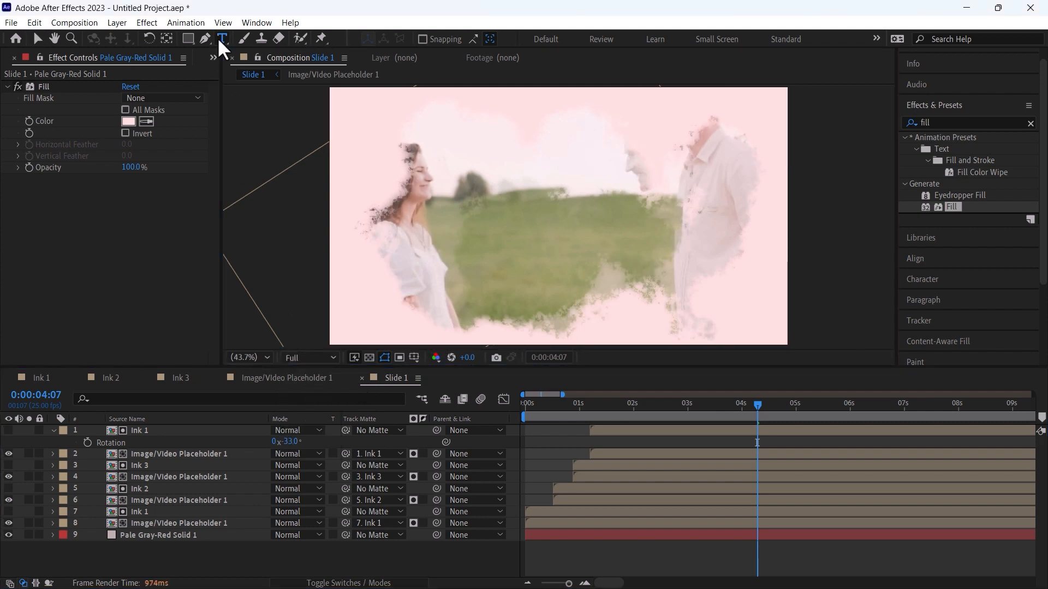
# Add a 'Love is life' text layer with the Type tool and set its fill to dark grey.
pyautogui.click(457, 344)
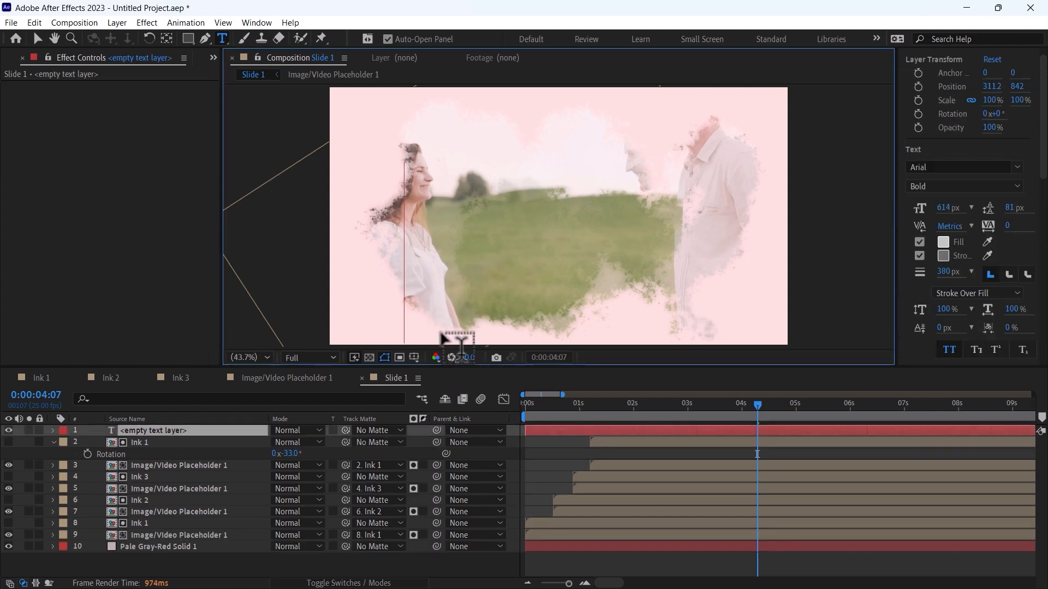
pyautogui.write('Love is ife')
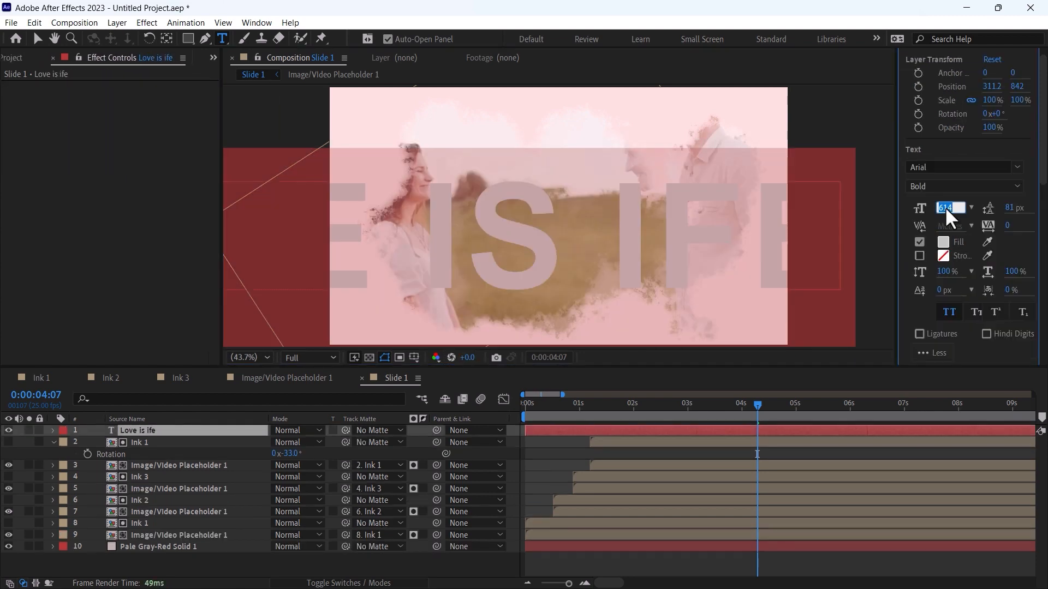
pyautogui.click(943, 243)
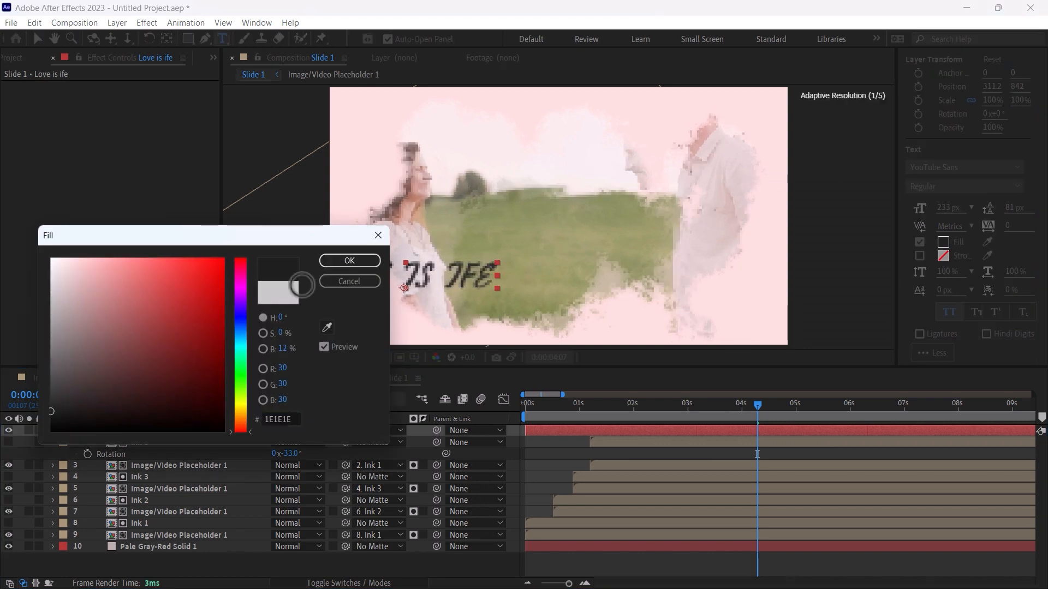
pyautogui.click(348, 259)
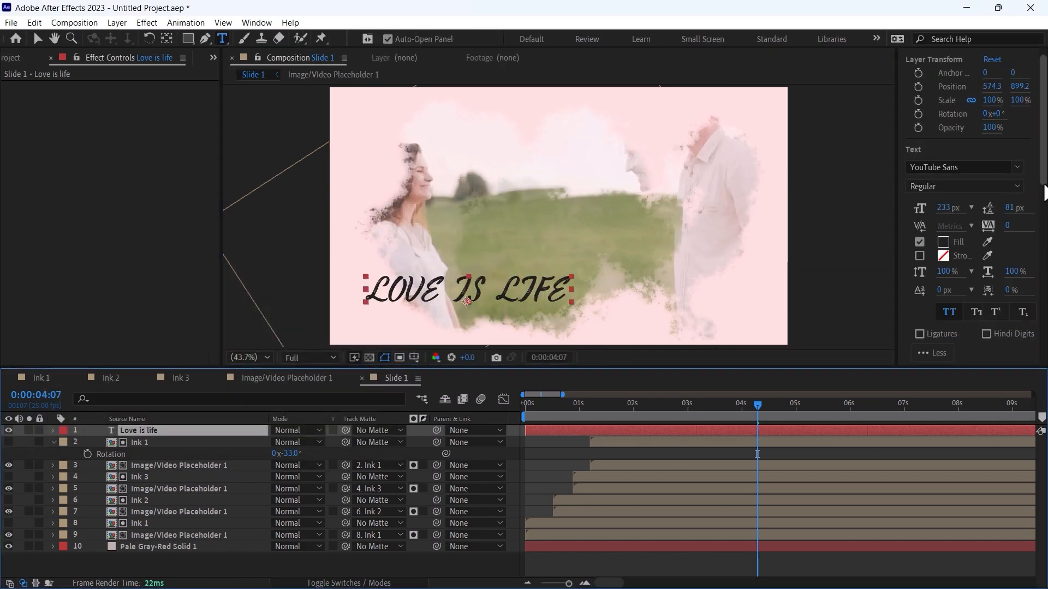
pyautogui.write('shad')
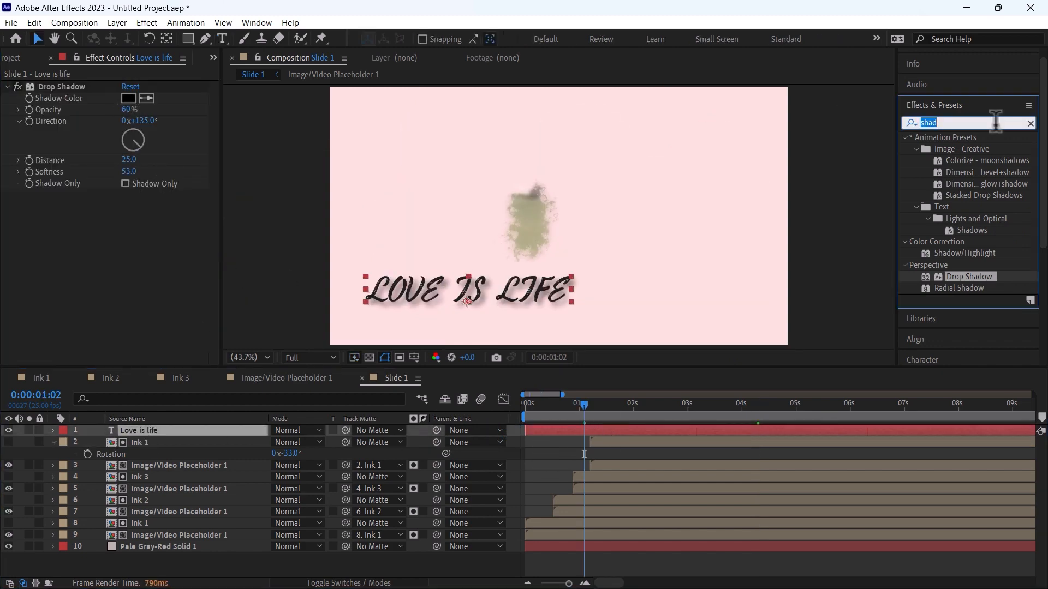
# Apply the Fade Up Words preset to the title and scrub to preview the fade.
pyautogui.write('fade')
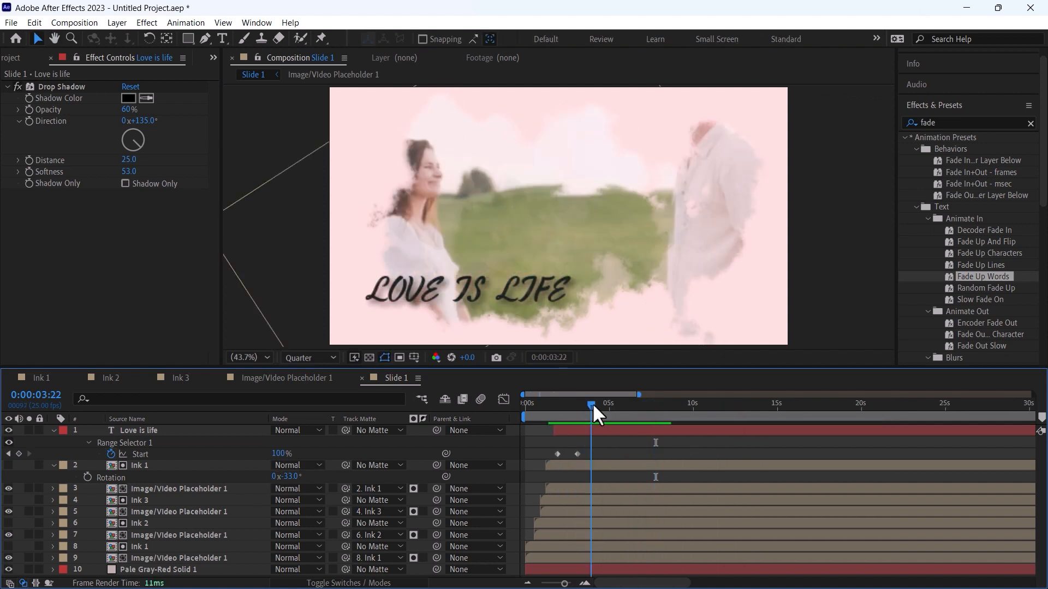
pyautogui.moveTo(591, 409); pyautogui.dragTo(594, 409)
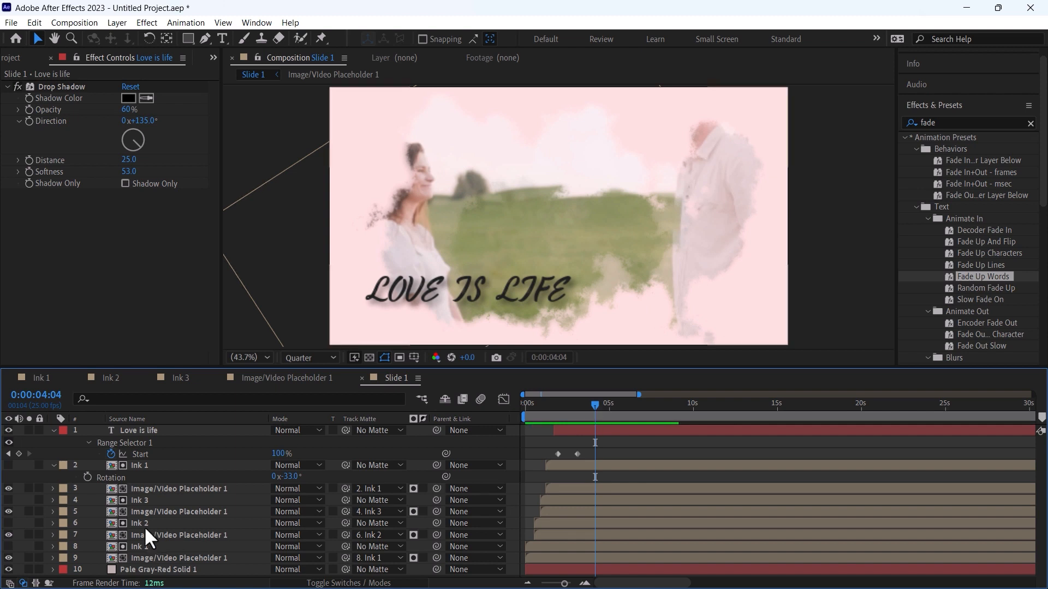
pyautogui.click(139, 465)
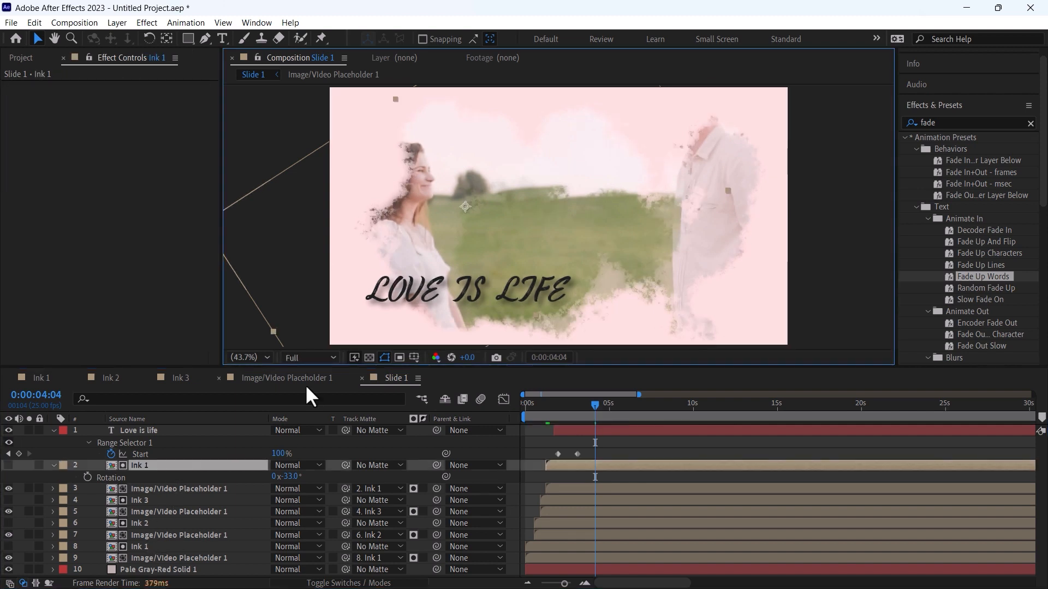